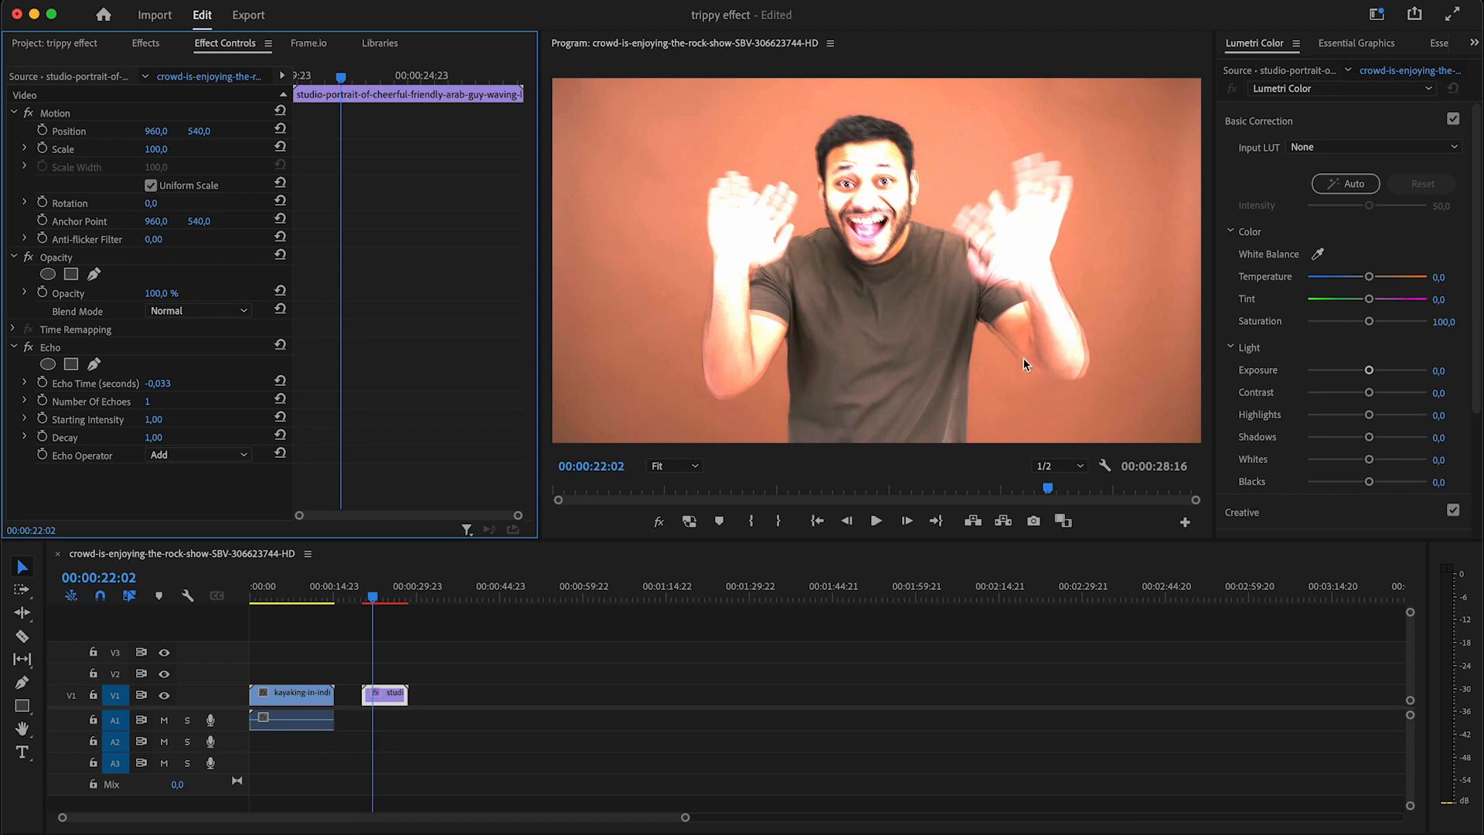
mouse_move(895, 184)
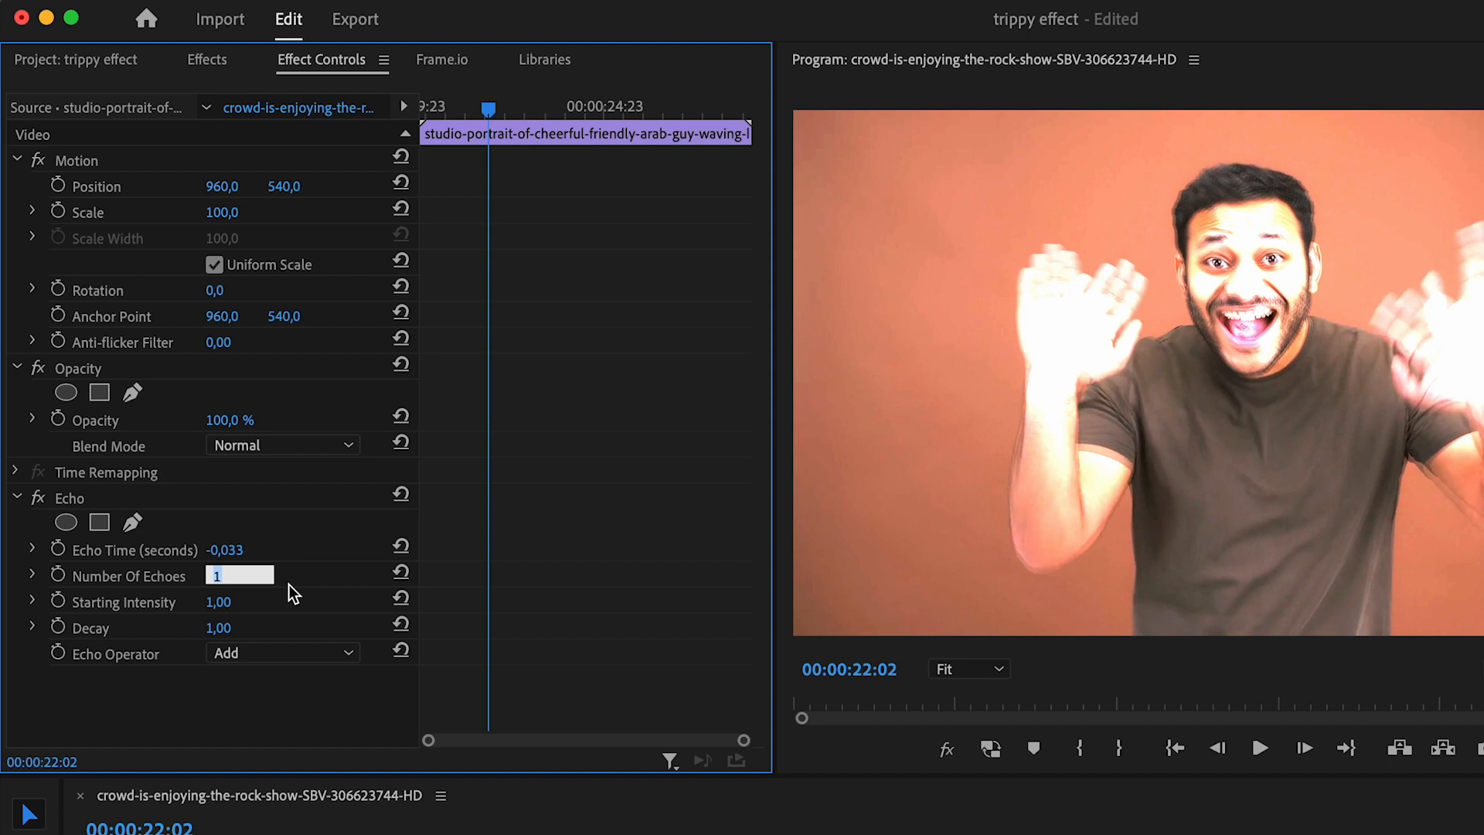
Step: Set the Echo to 2 echoes with a starting intensity of 0.30
text(2)
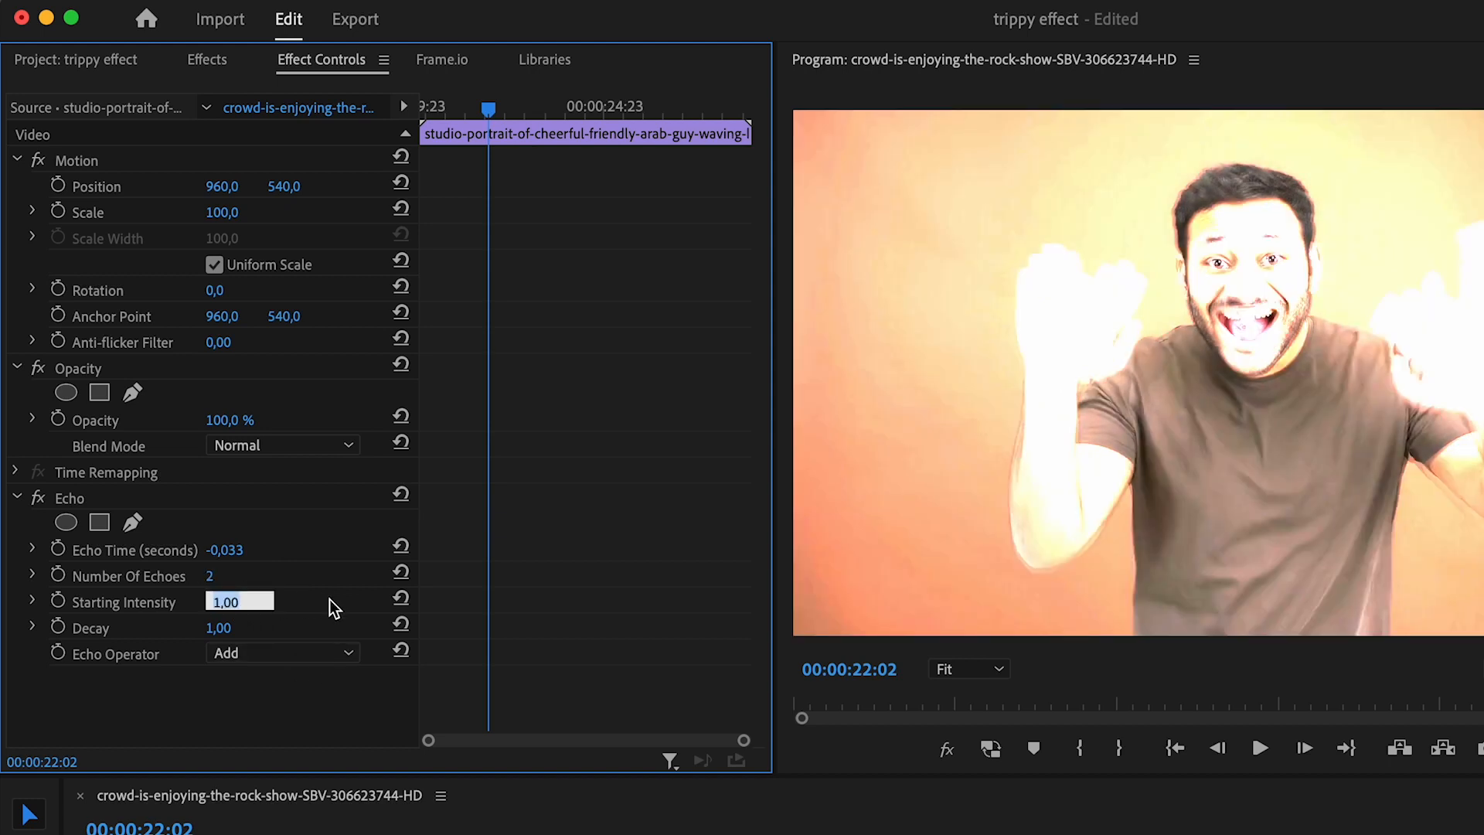
text(0.2)
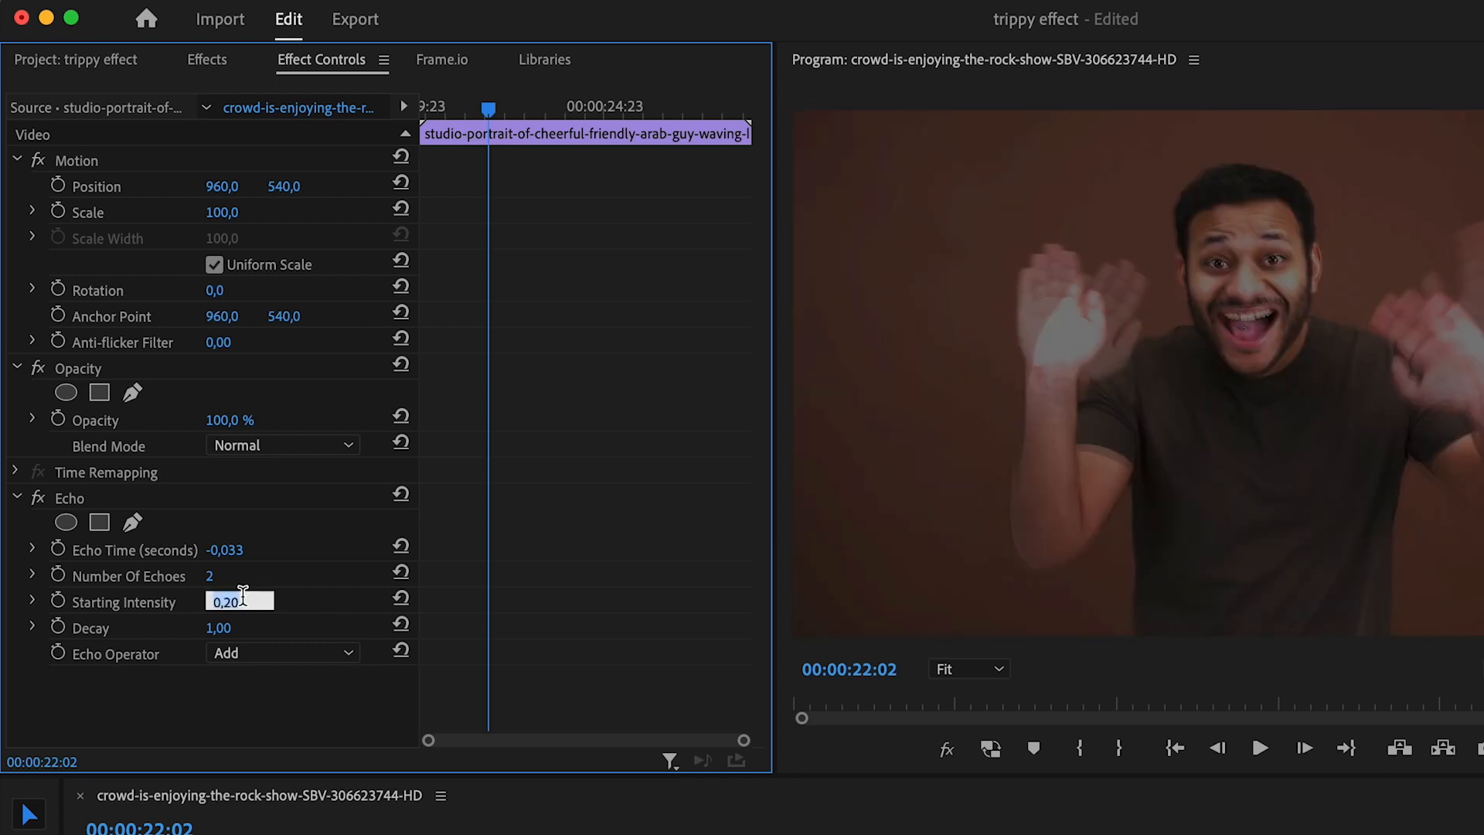
text(0,30)
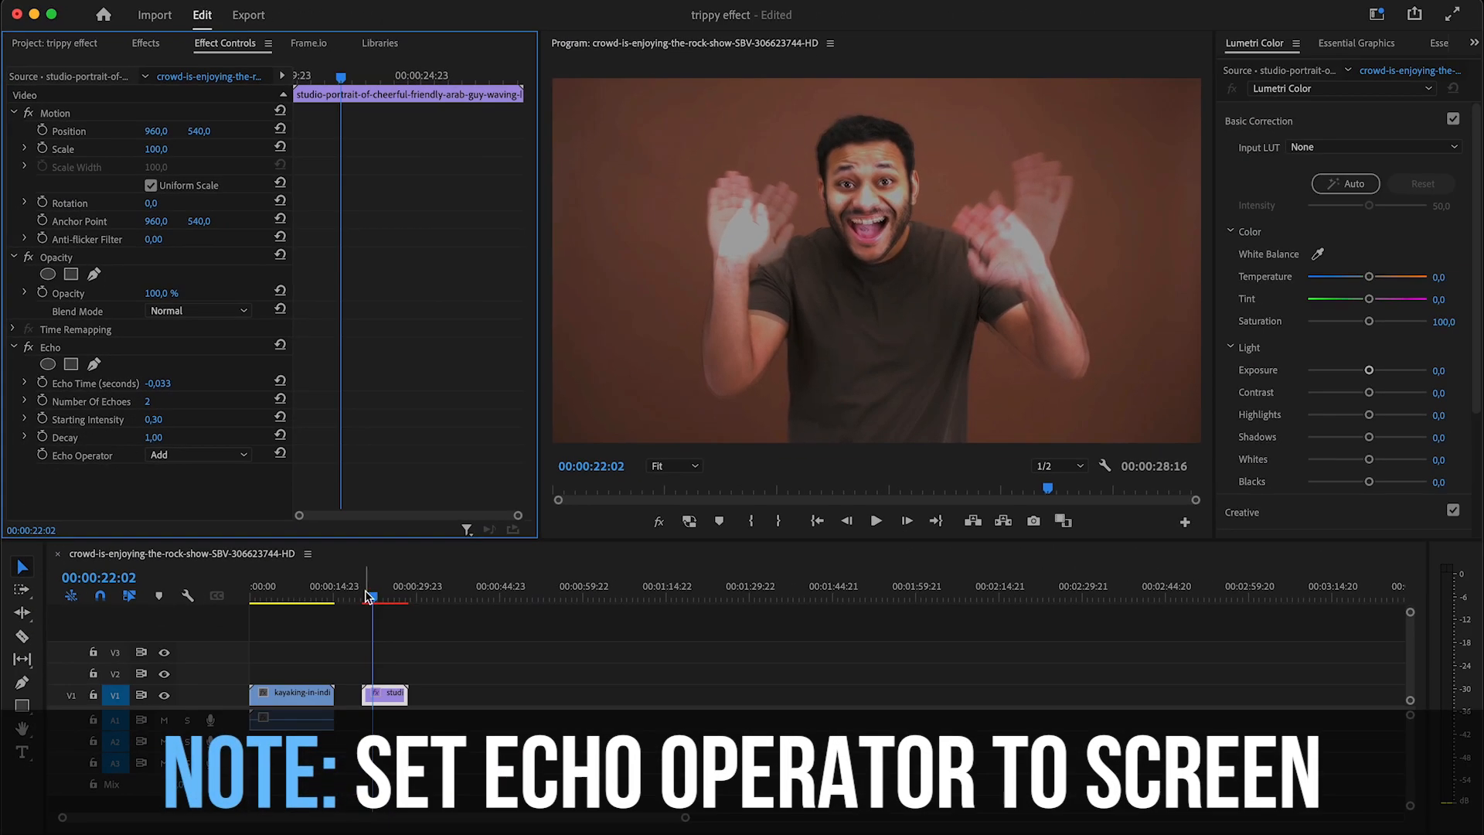
Step: Play back the waving-man clip to check the echo trails, then stop playback
click(875, 521)
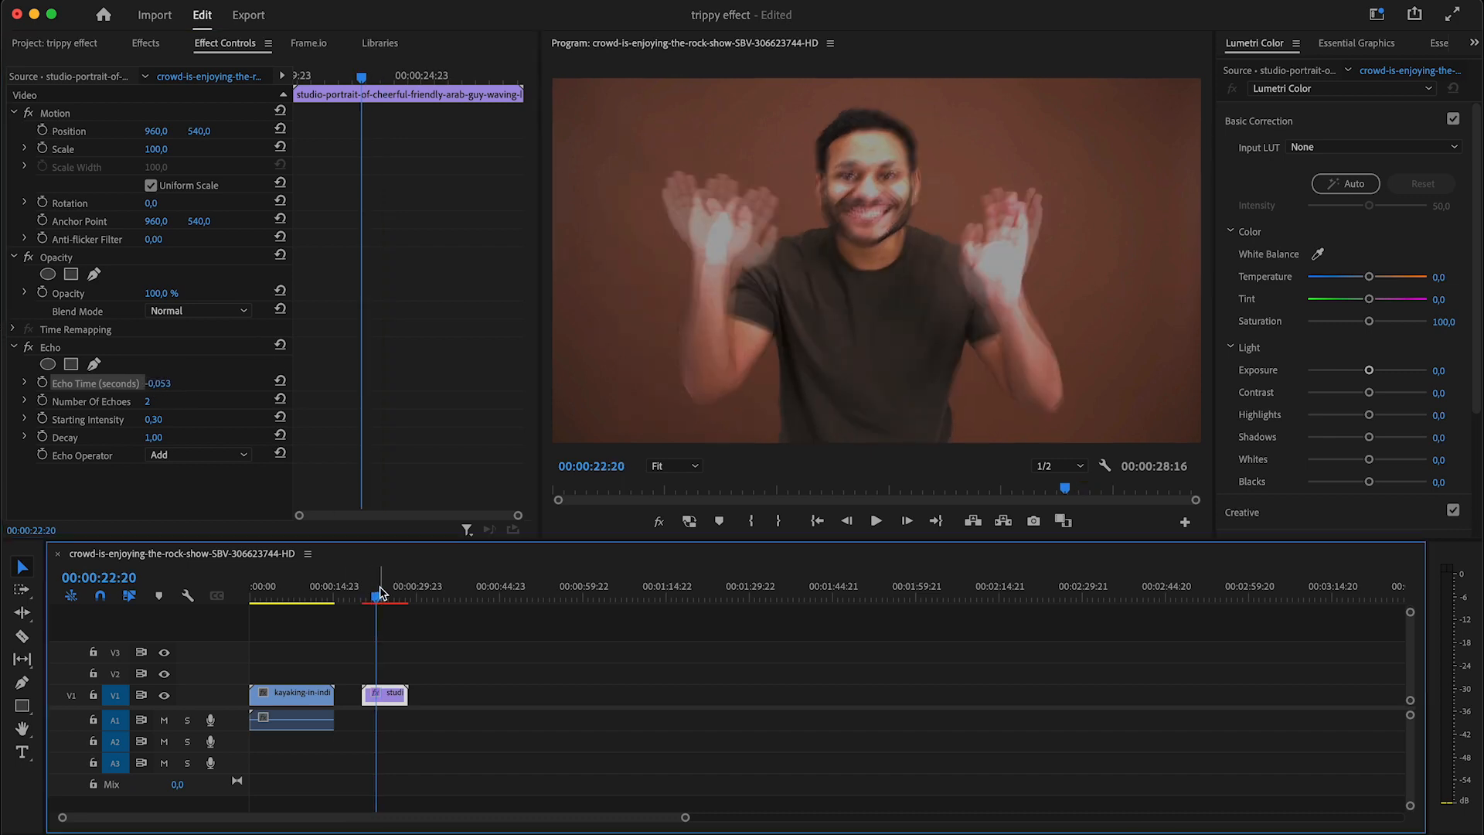
click(874, 521)
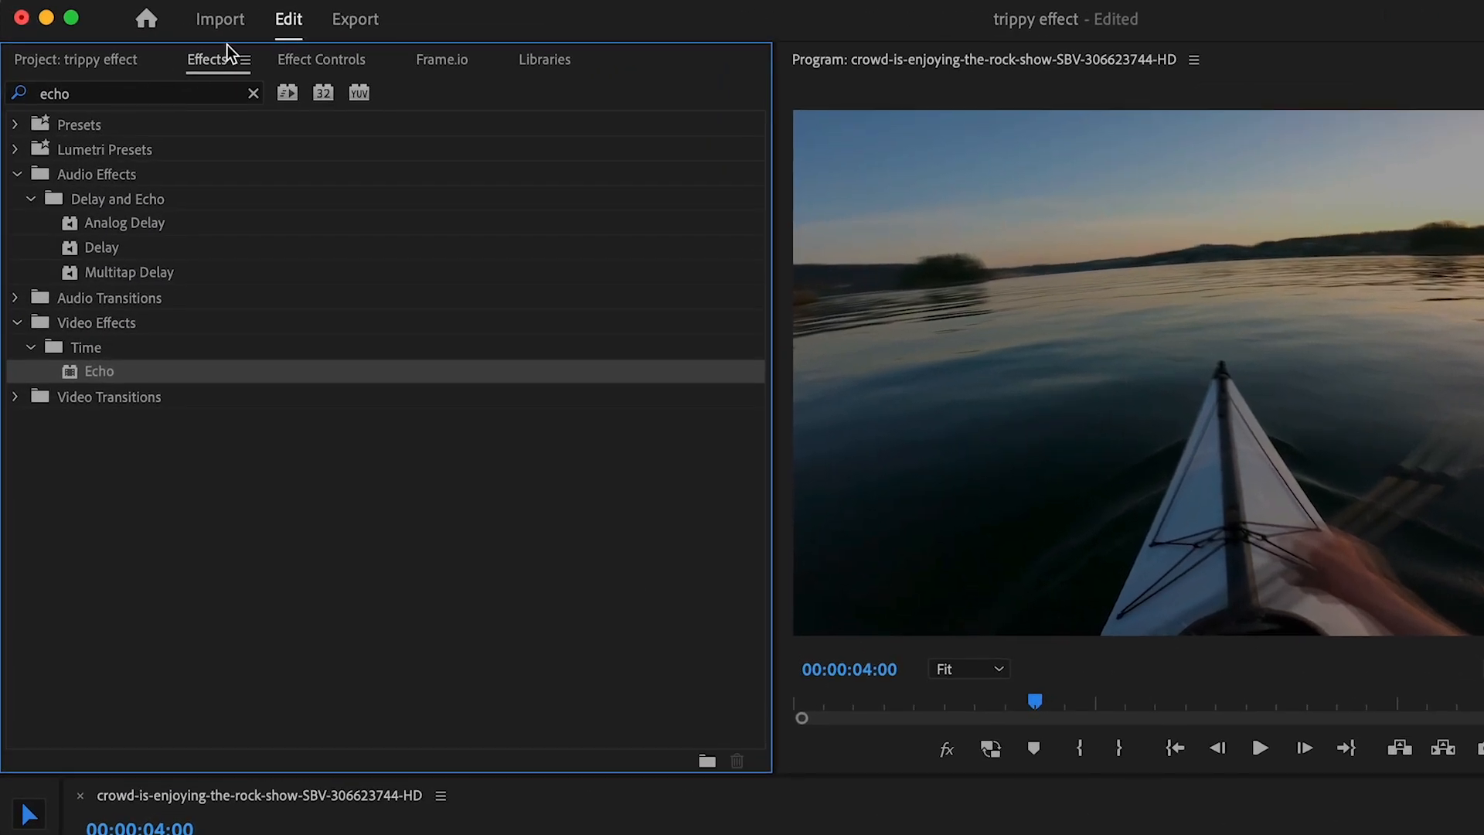
Step: Find Lens Distortion via the 'lens disto' search and apply it with curvature -17
click(133, 93)
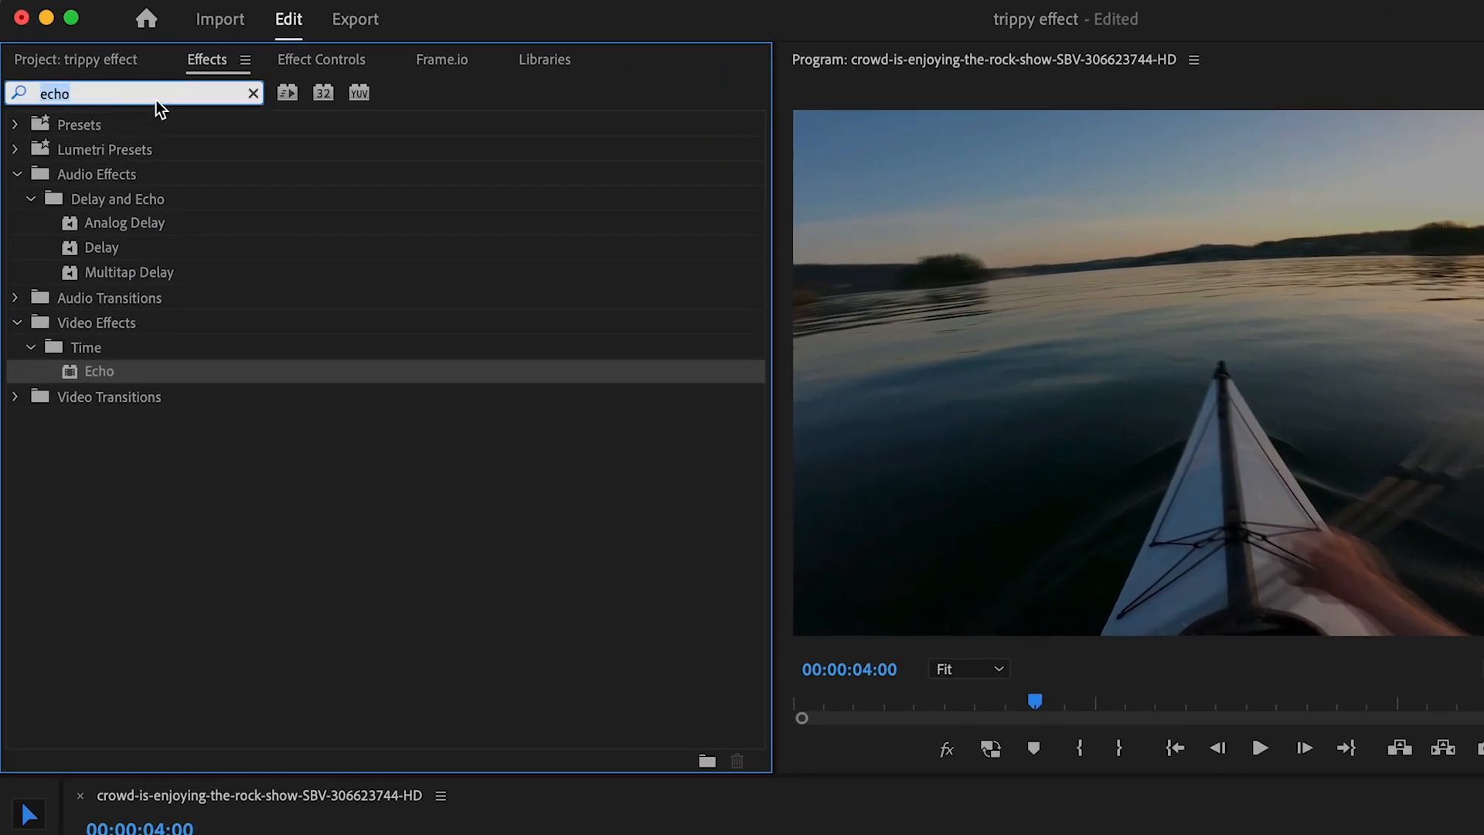
text(lens disto)
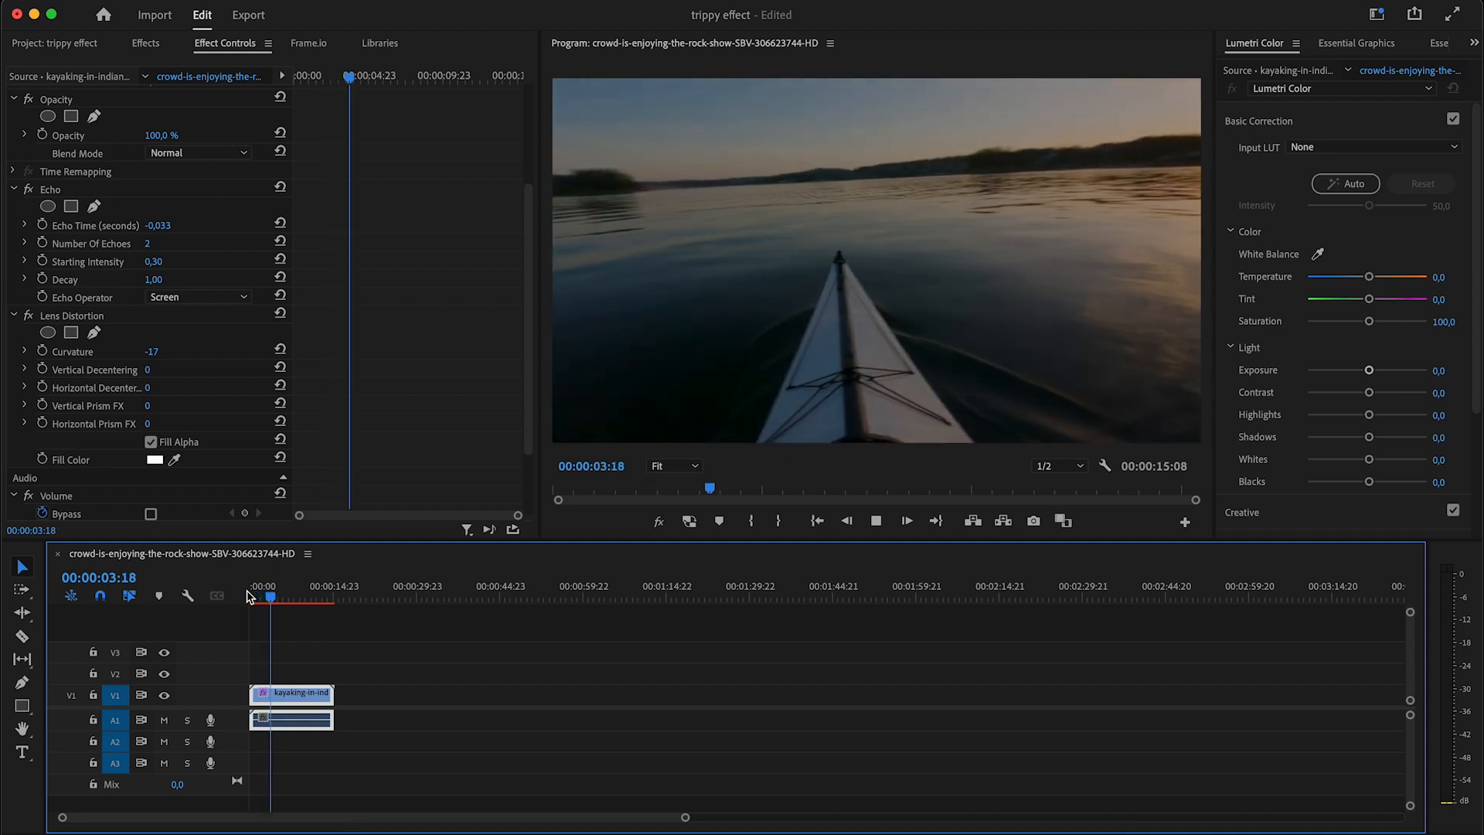
click(145, 44)
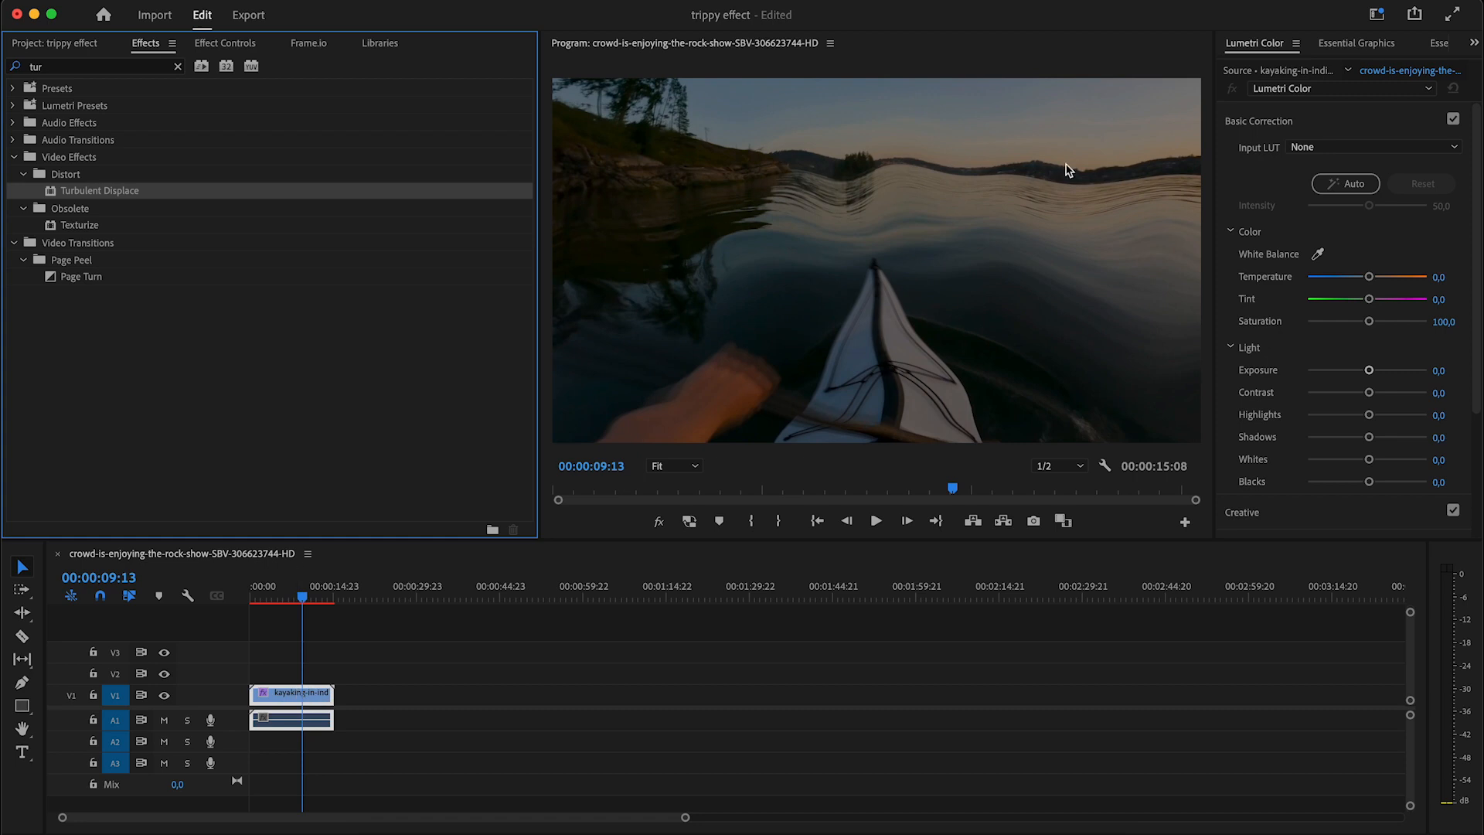
Step: Apply Turbulent Displace, try another displacement style, and return to about seven seconds for keyframing
click(875, 521)
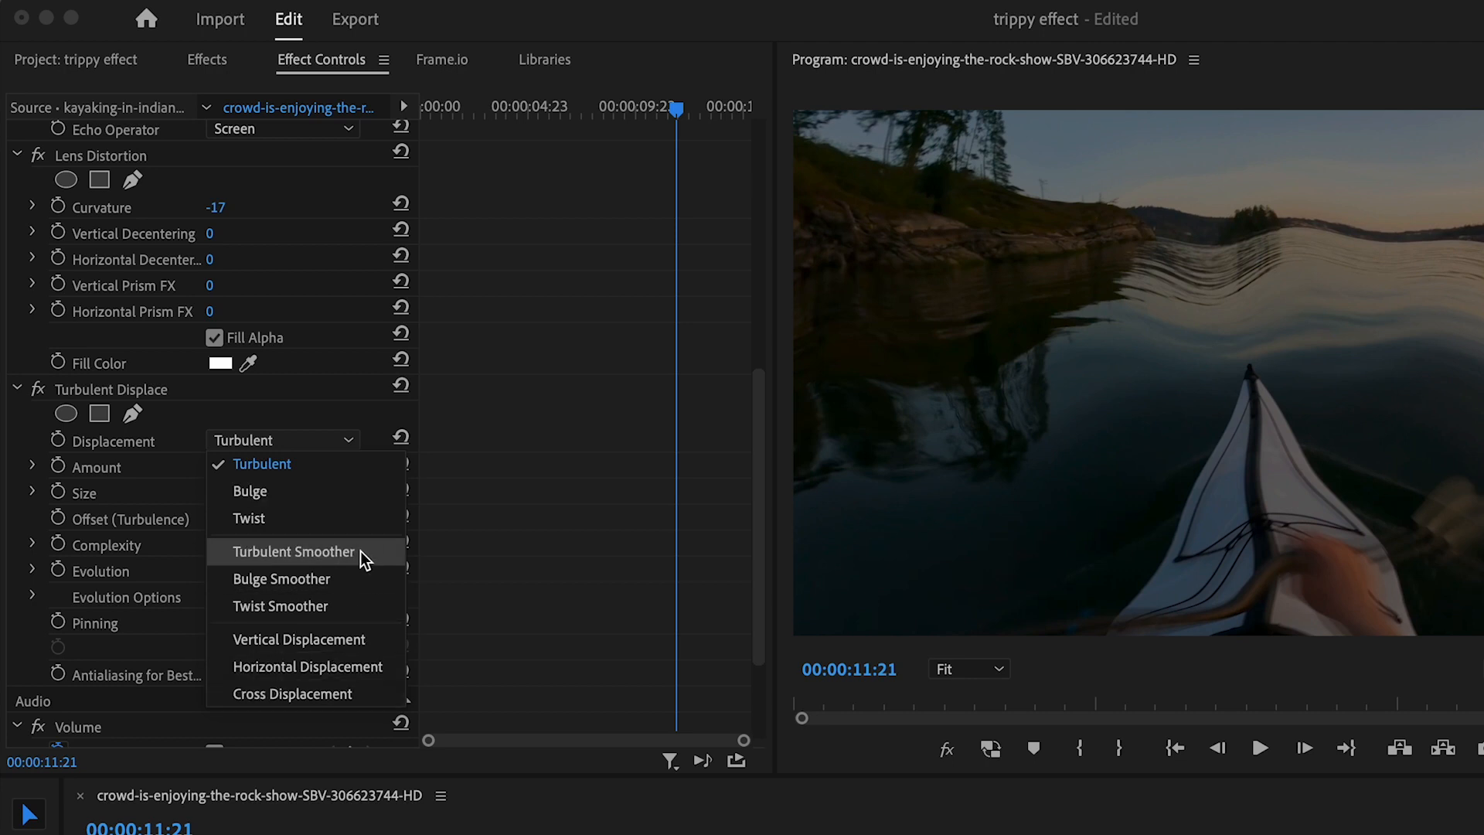
mouse_move(280, 500)
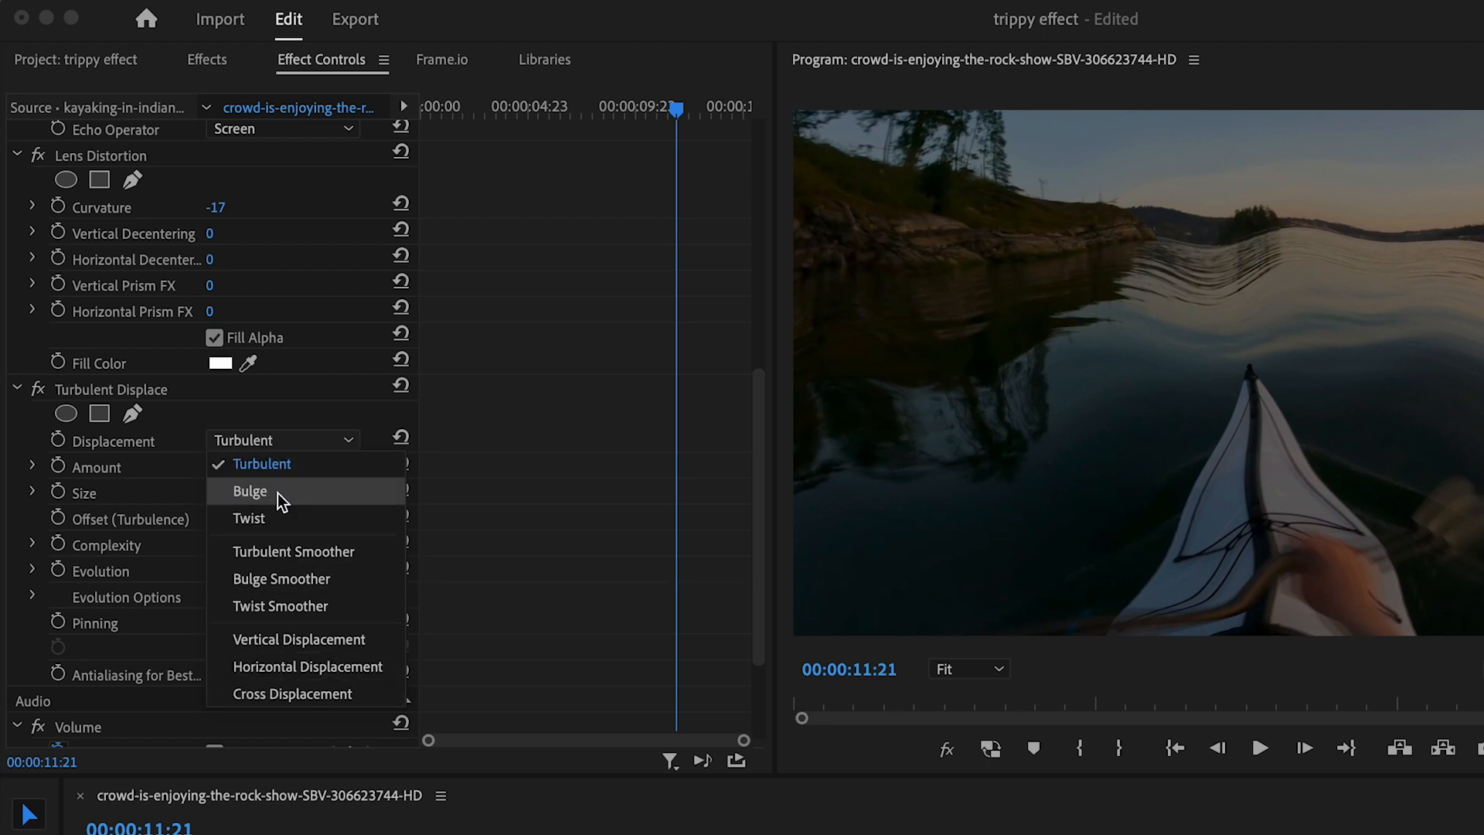
click(248, 518)
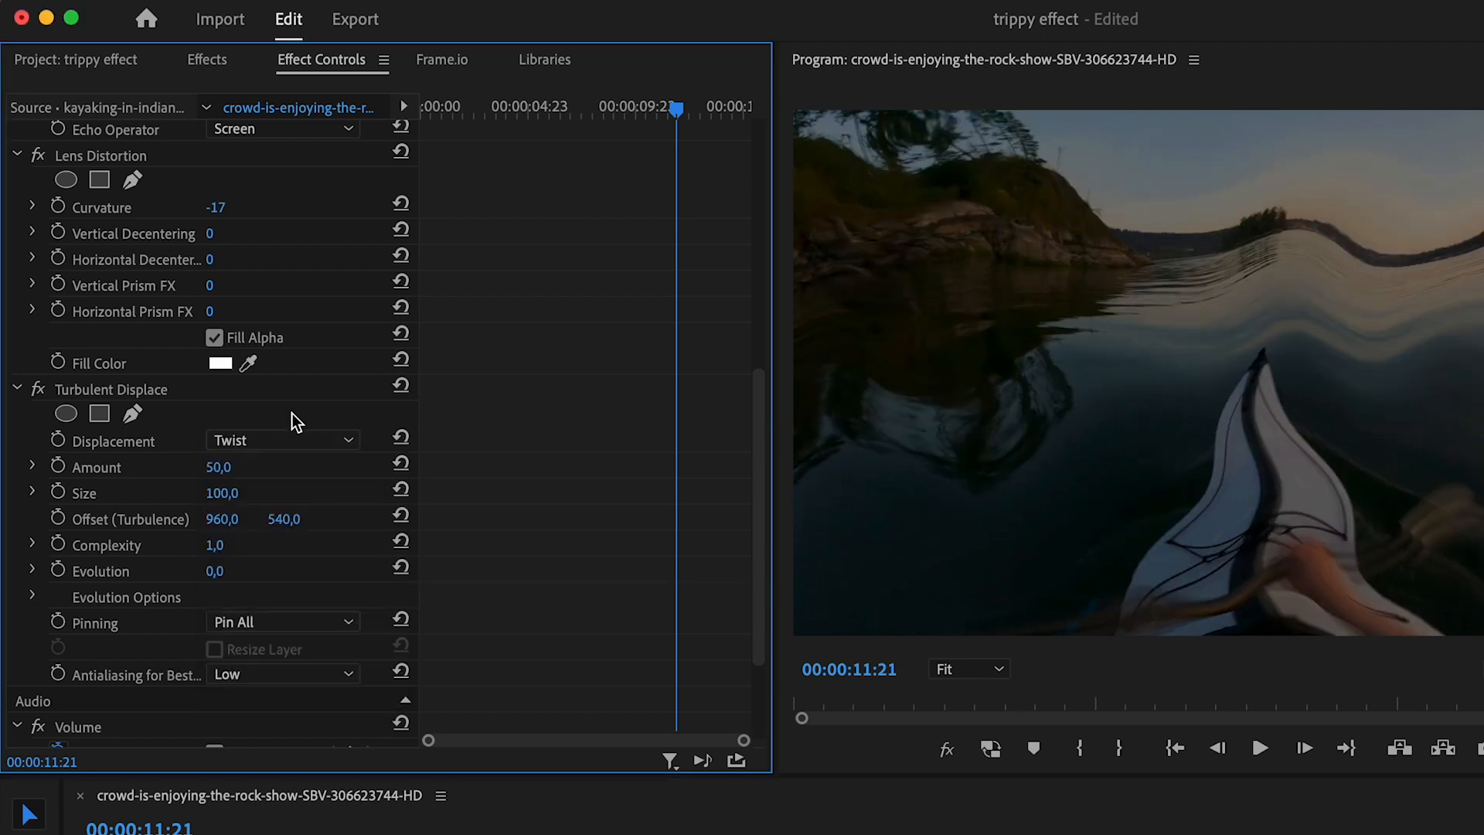
click(282, 439)
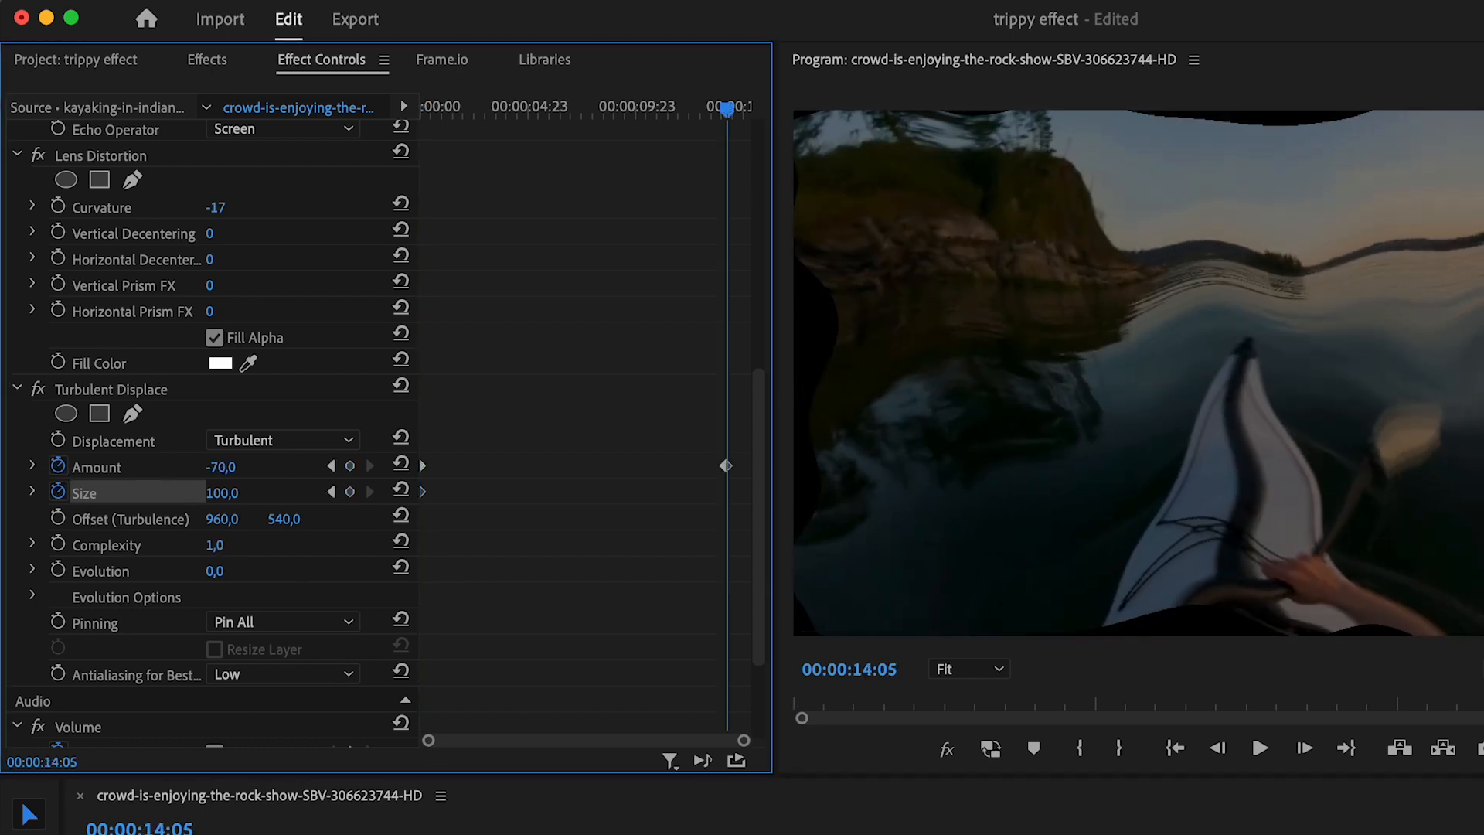
drag(221, 465, 239, 465)
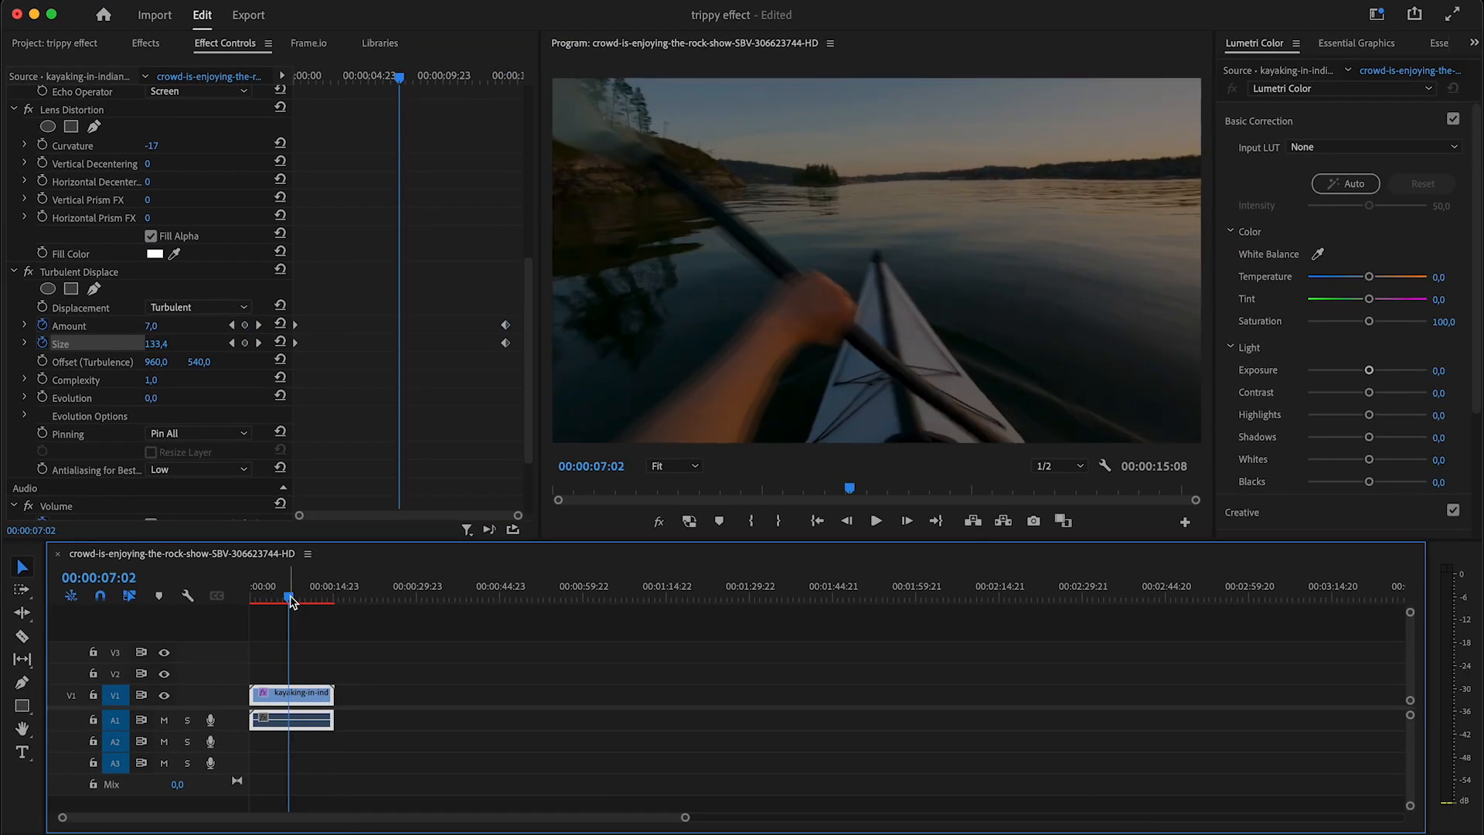
click(875, 521)
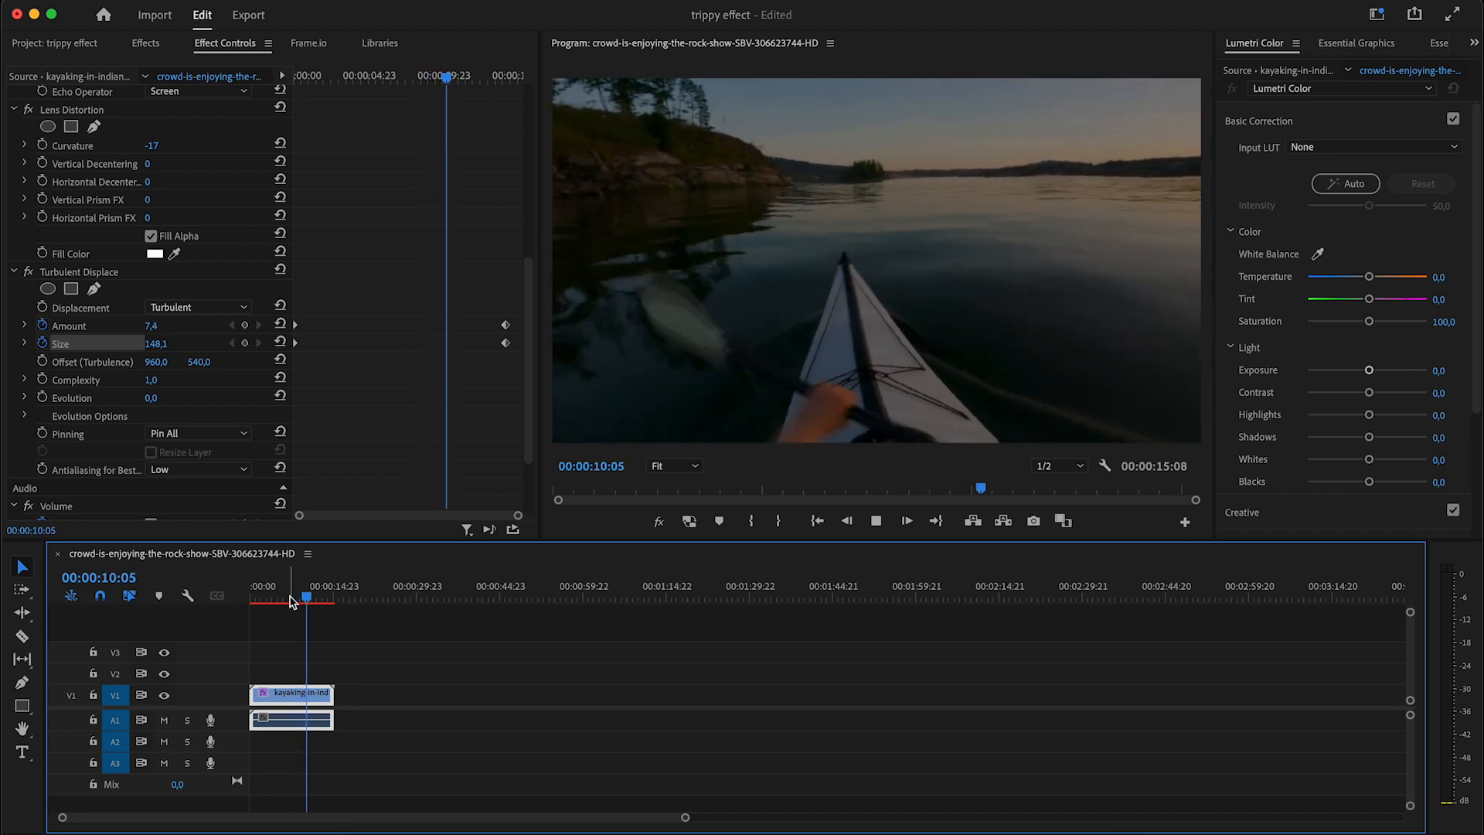
click(54, 44)
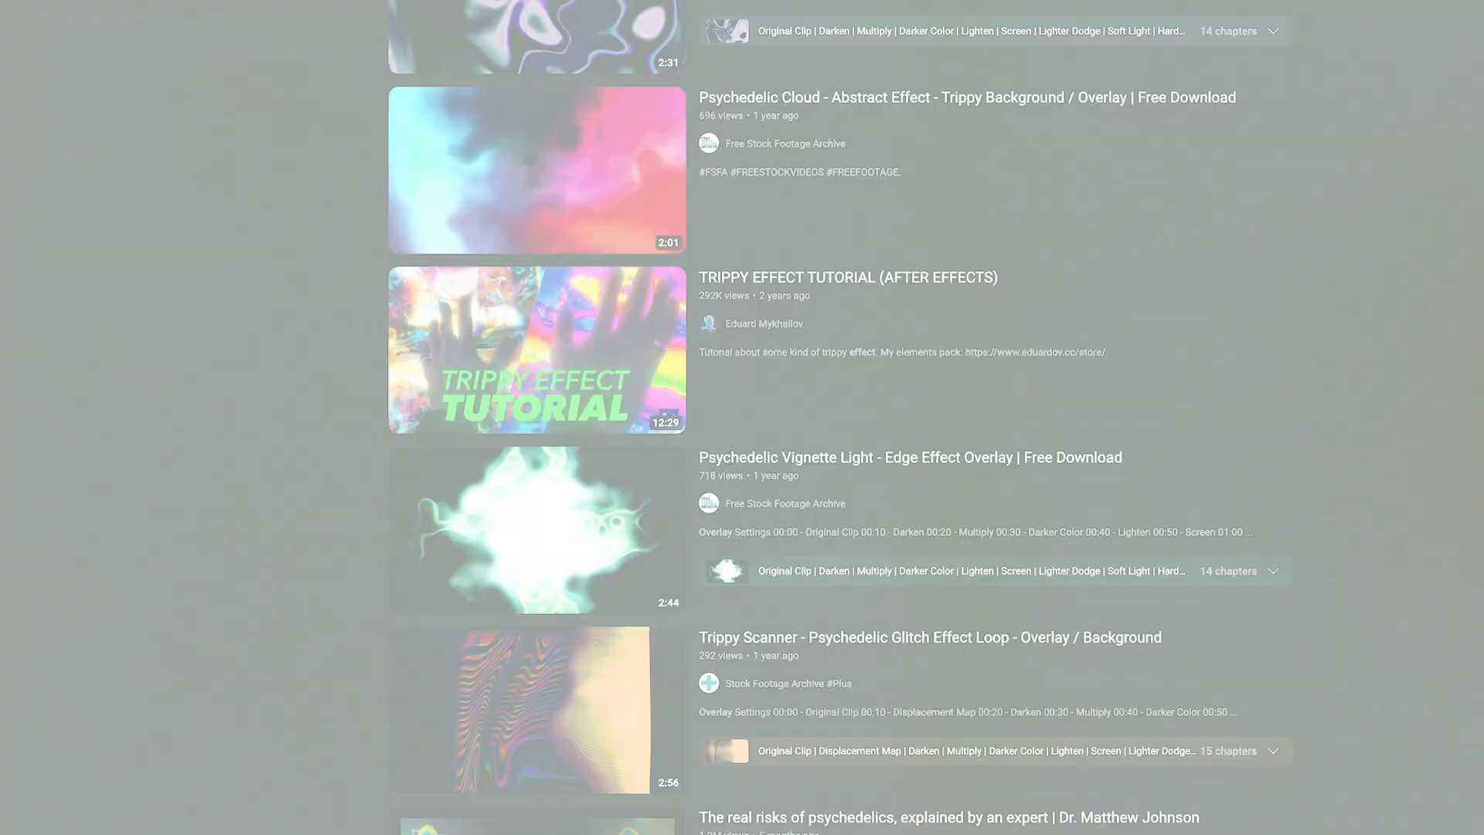
Step: Scroll down the YouTube results for psychedelic overlay videos
scroll(down, 3)
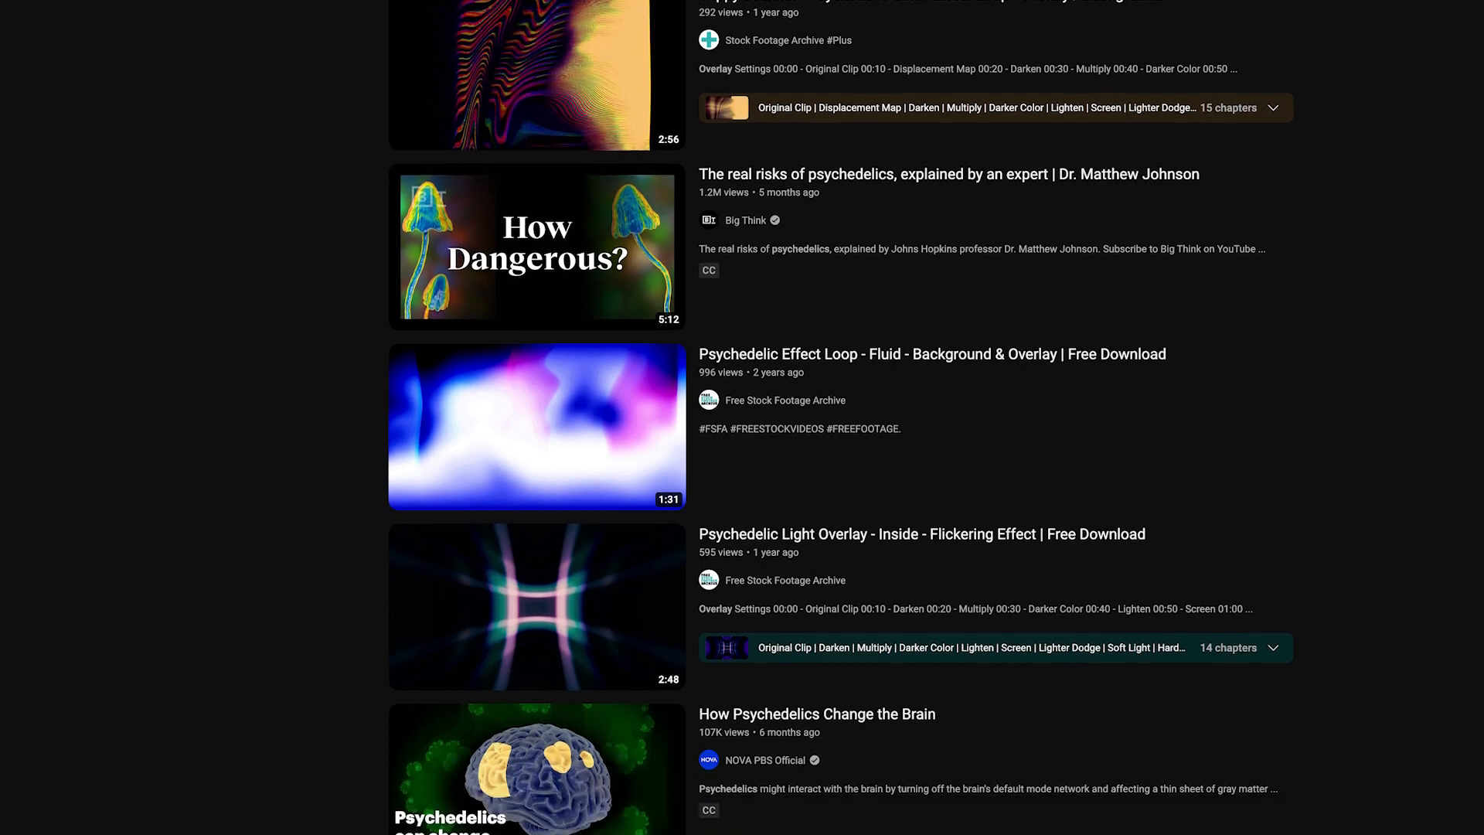
scroll(down, 3)
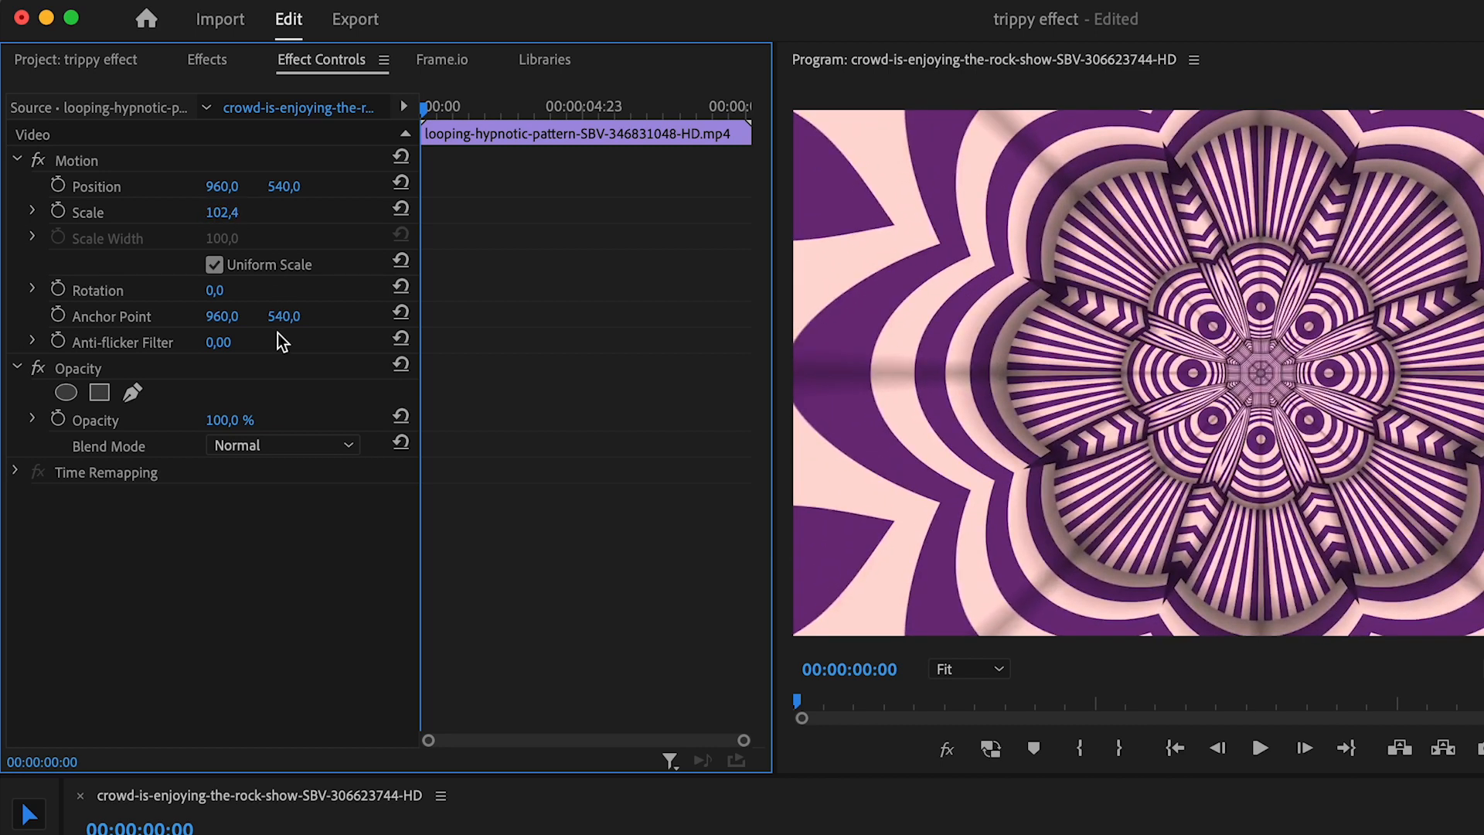
Step: Try Color Dodge on the pattern overlay, then settle on Screen blend mode
click(281, 445)
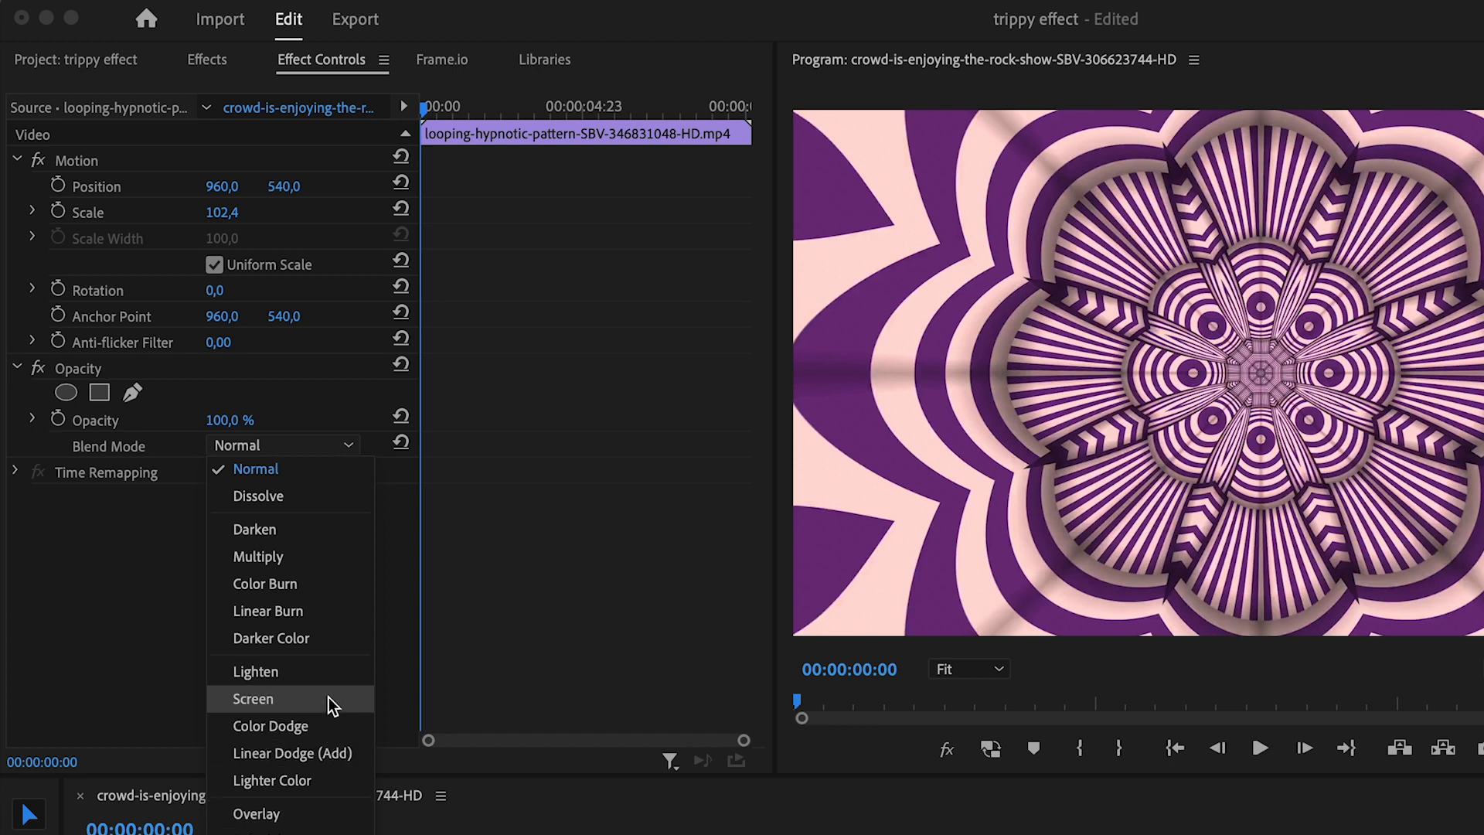
click(252, 699)
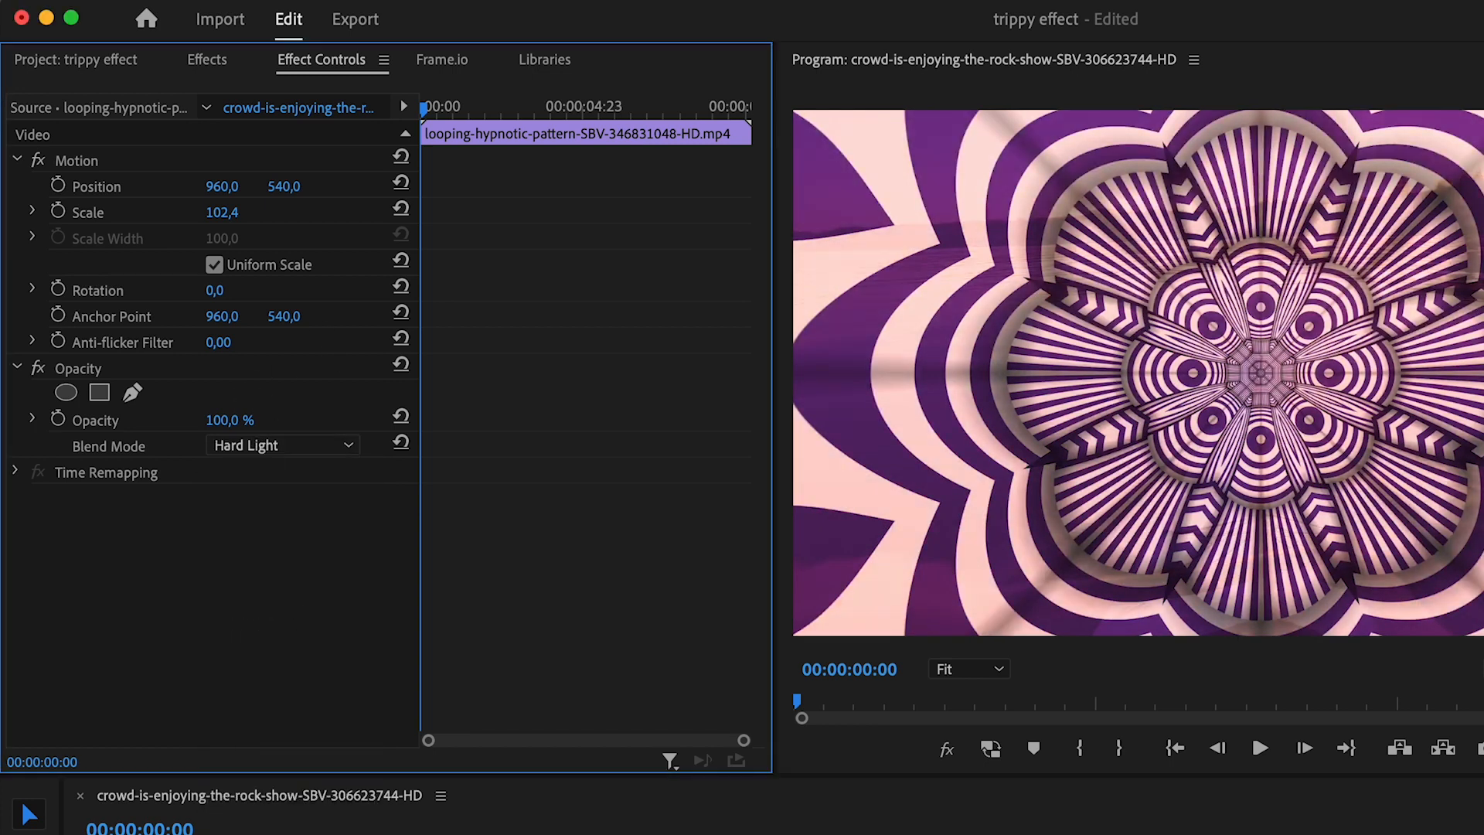
click(281, 446)
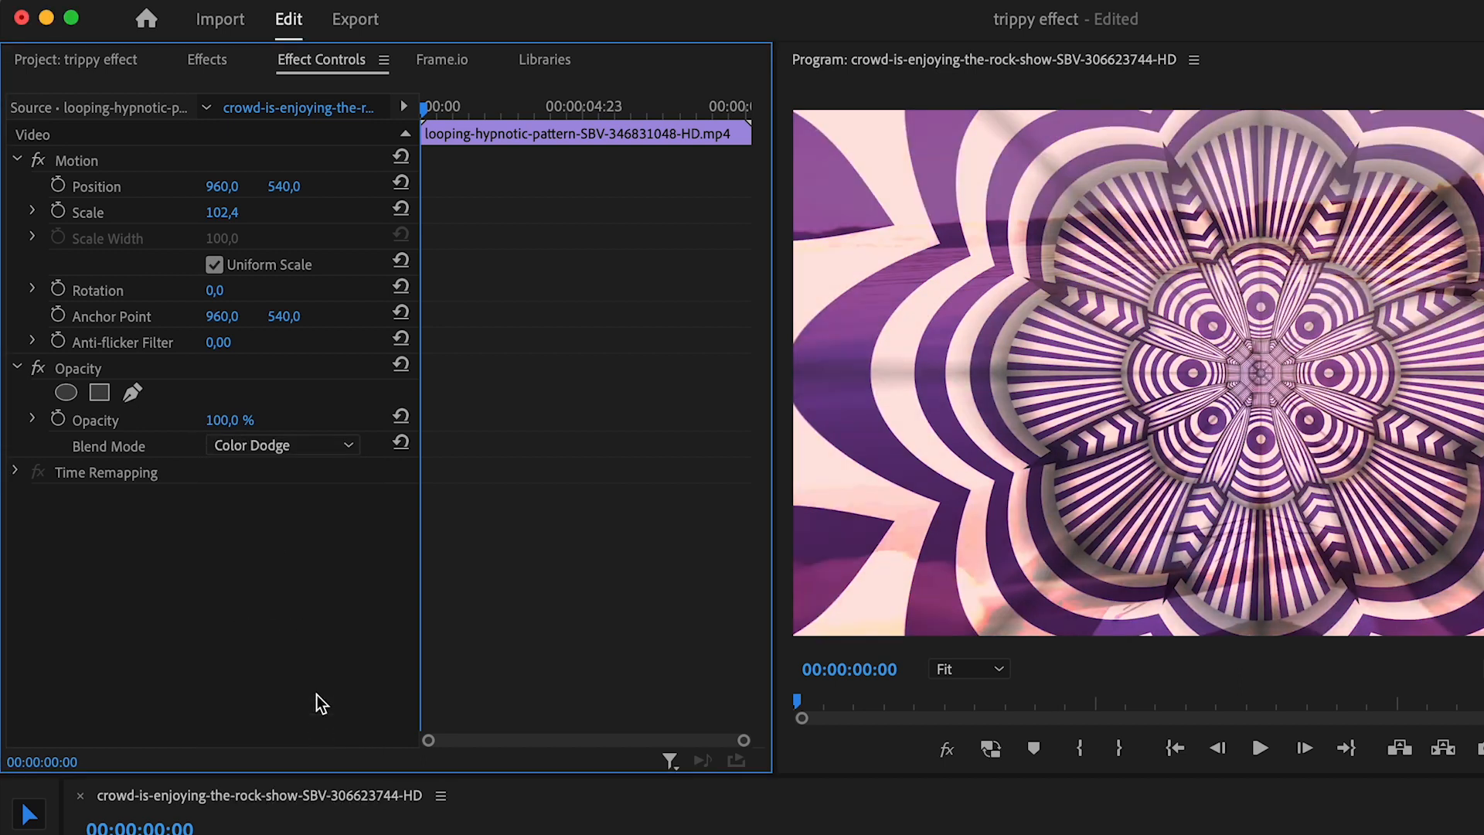
click(282, 445)
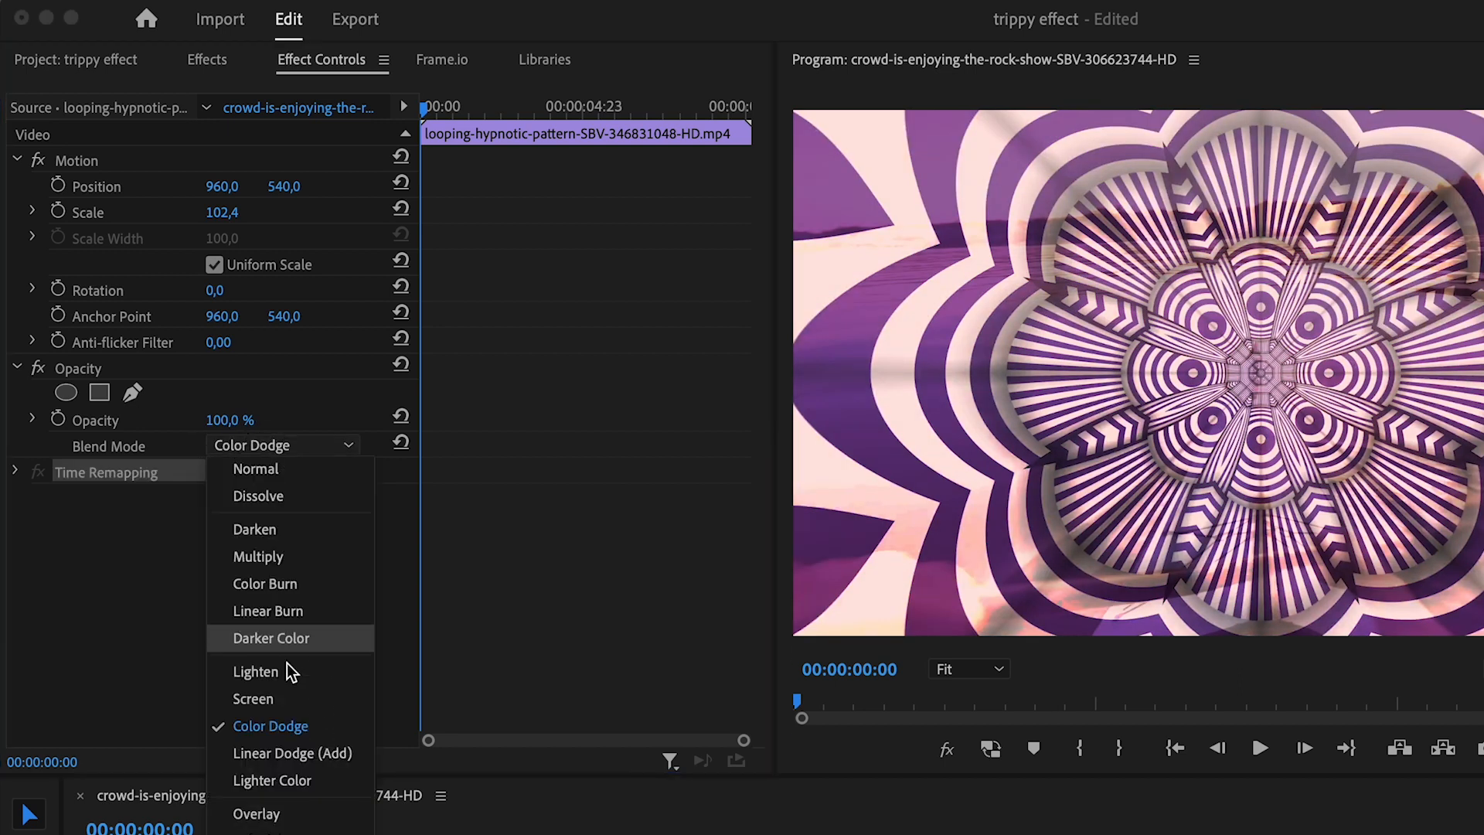
click(252, 699)
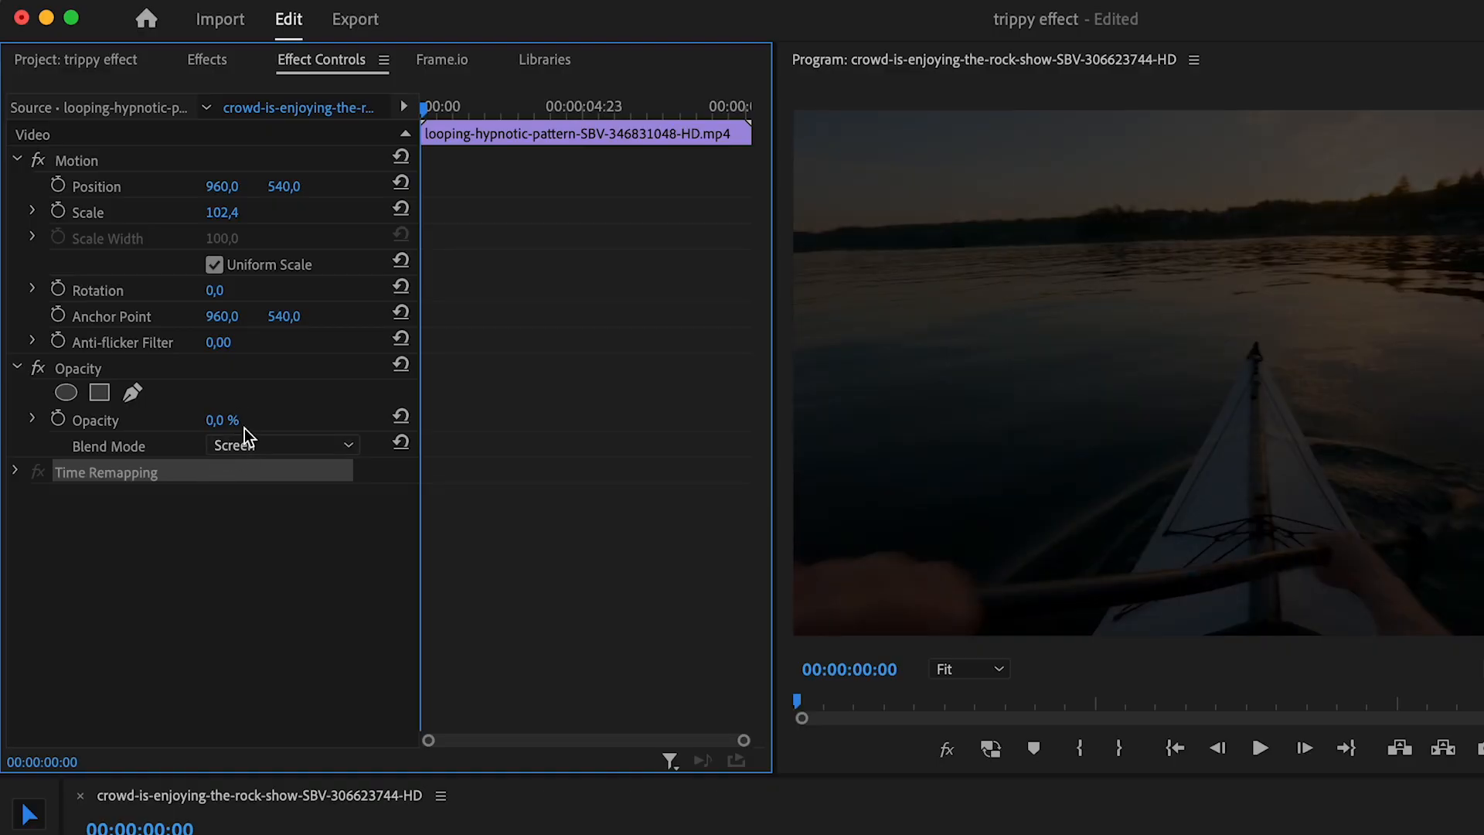
mouse_move(57, 419)
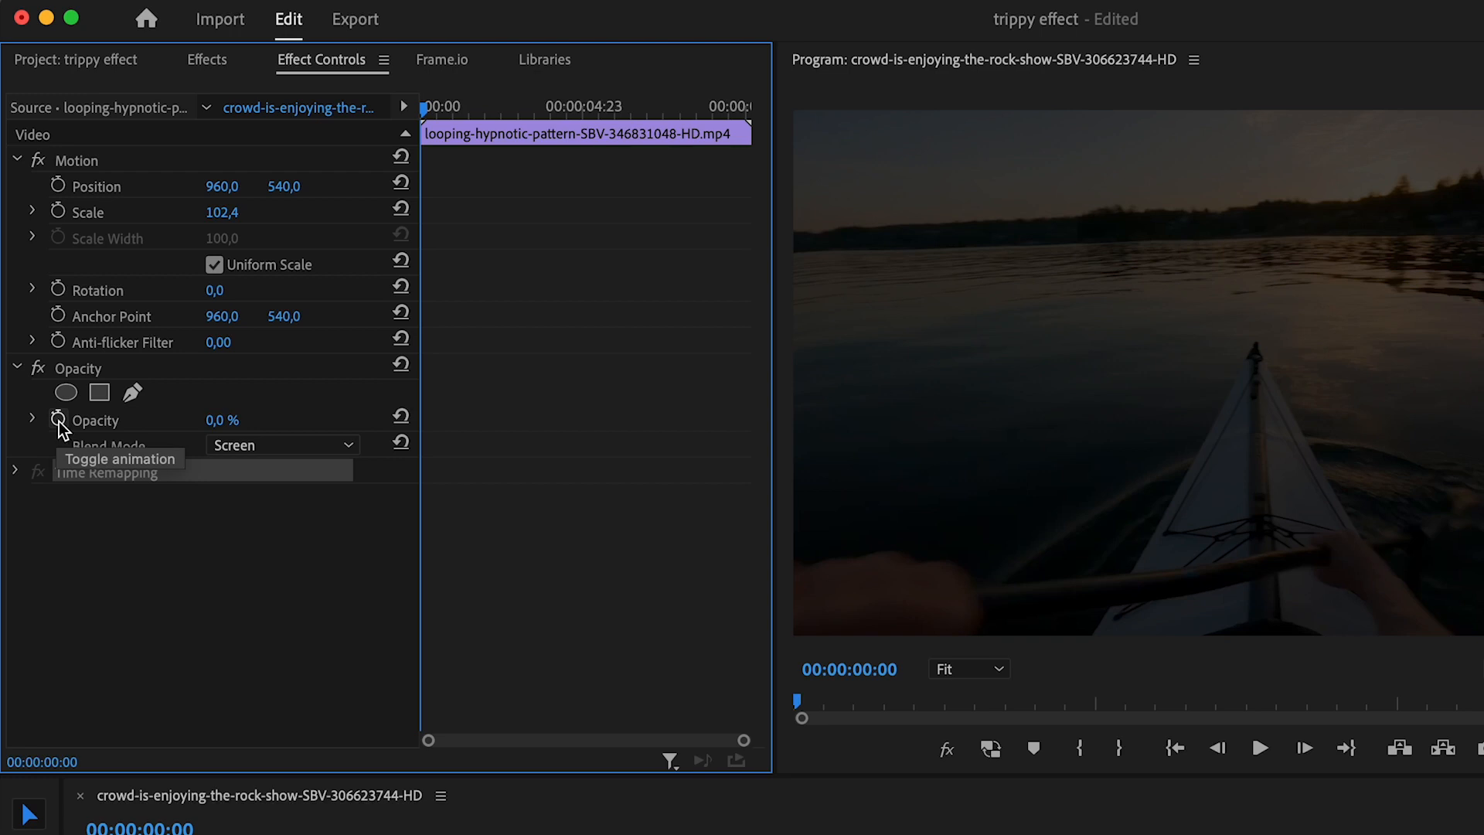
Step: Enable opacity keyframing at 0% and move later in the clip for the 3% keyframe
click(453, 105)
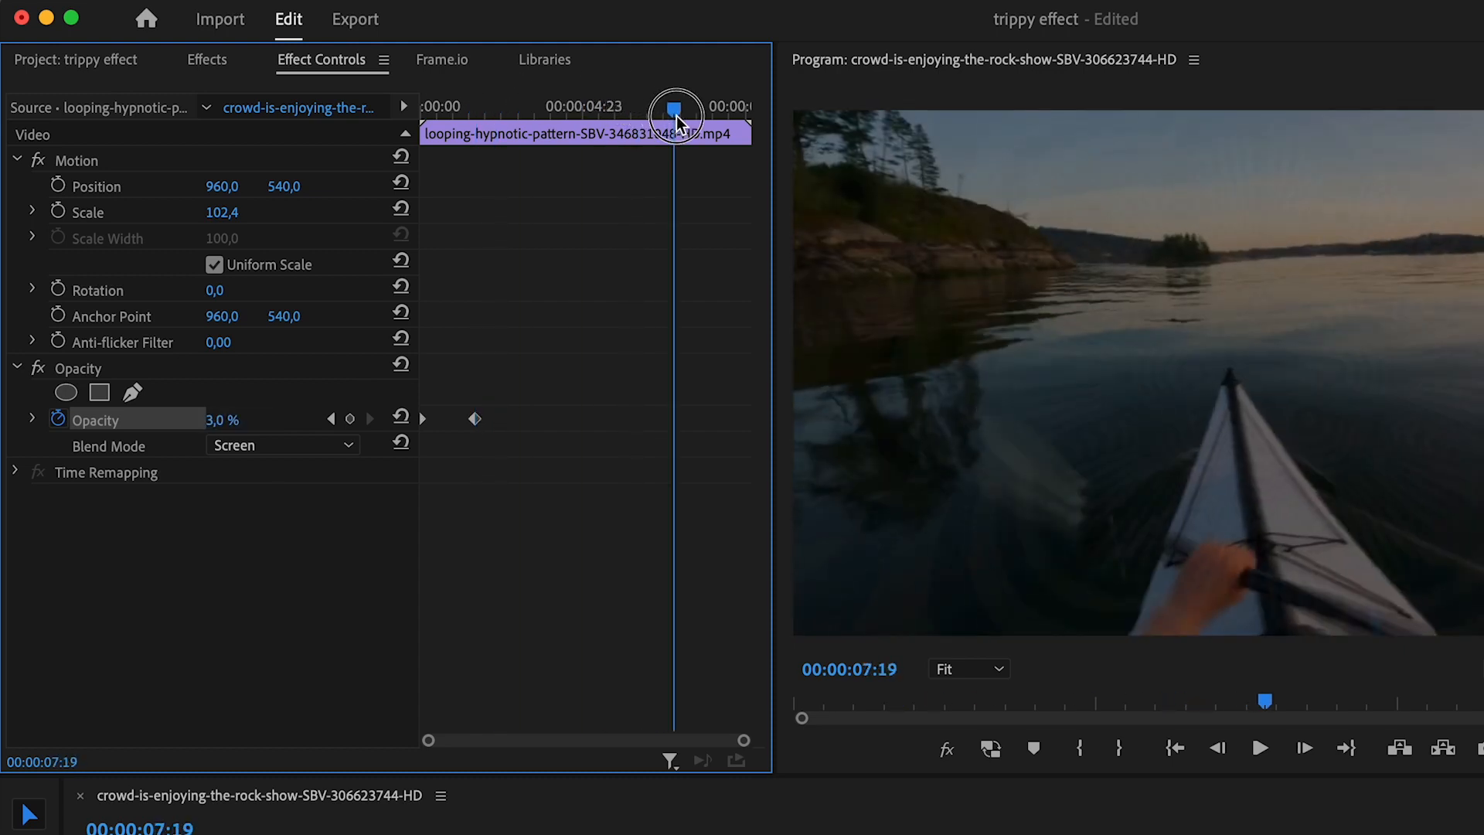
drag(677, 113, 620, 113)
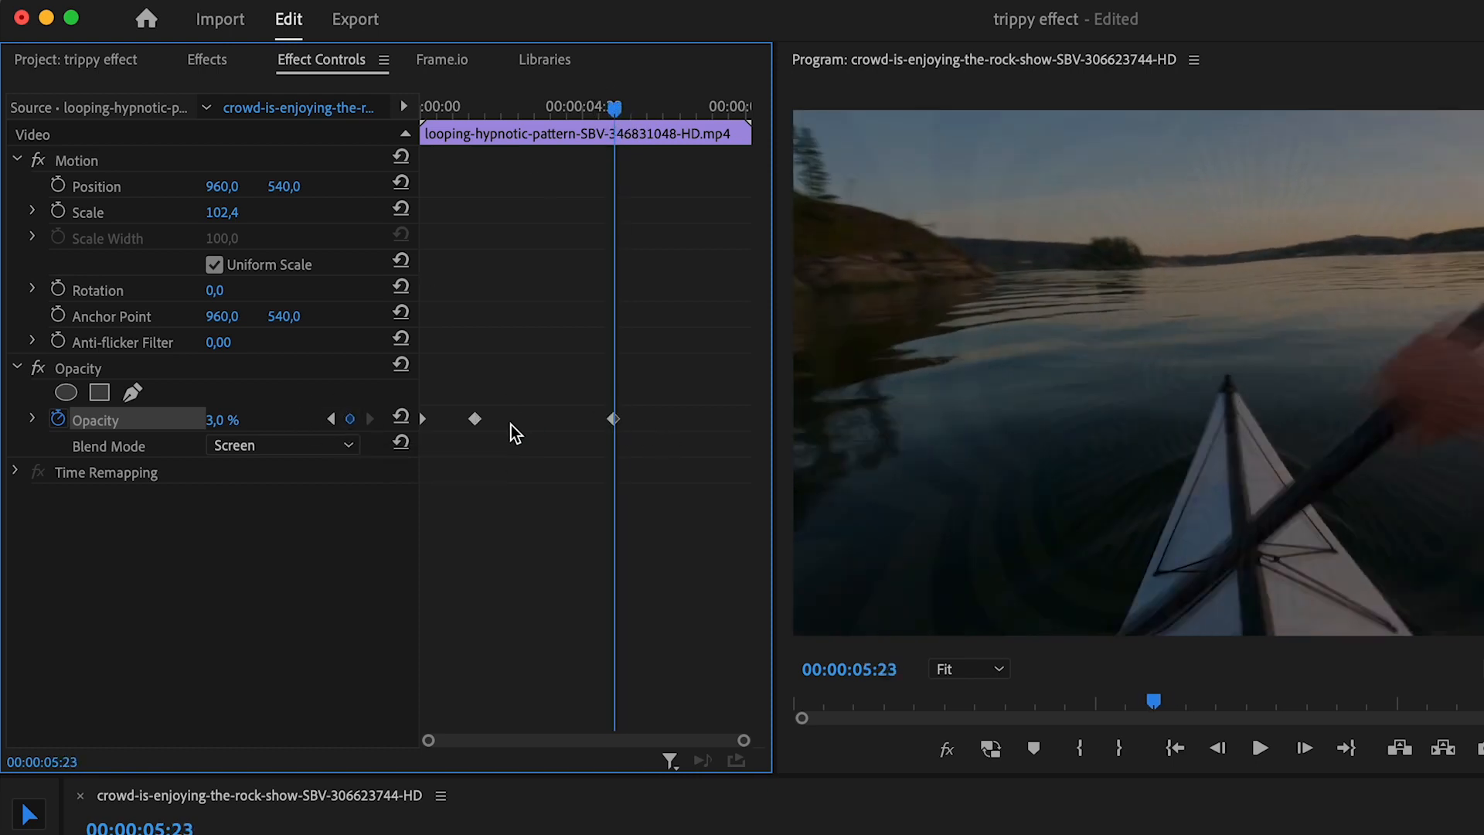
mouse_move(583, 415)
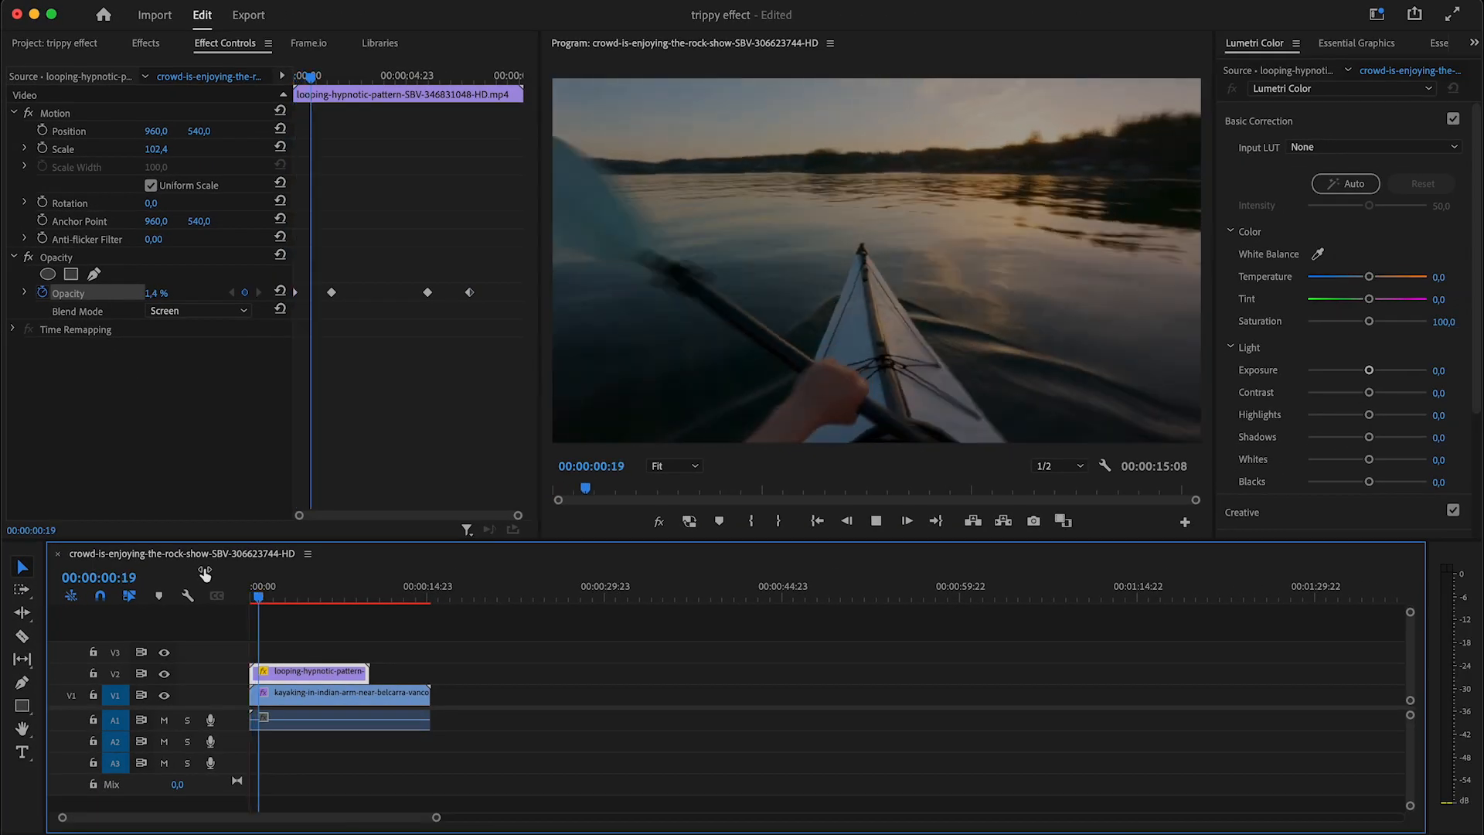
Step: Duplicate the pattern clip onto V3, starting a few seconds later
drag(257, 597, 281, 597)
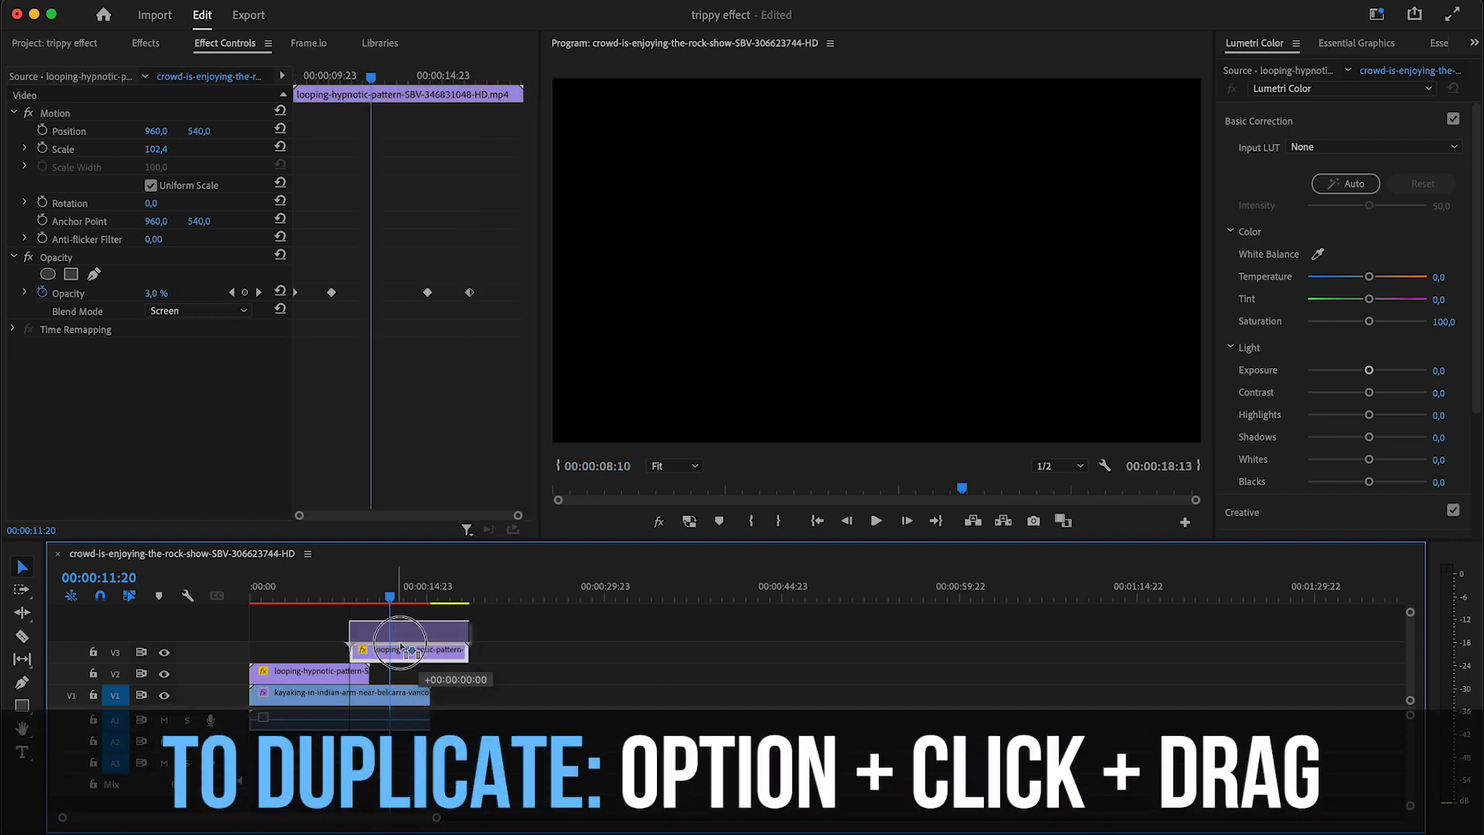
drag(407, 648, 482, 631)
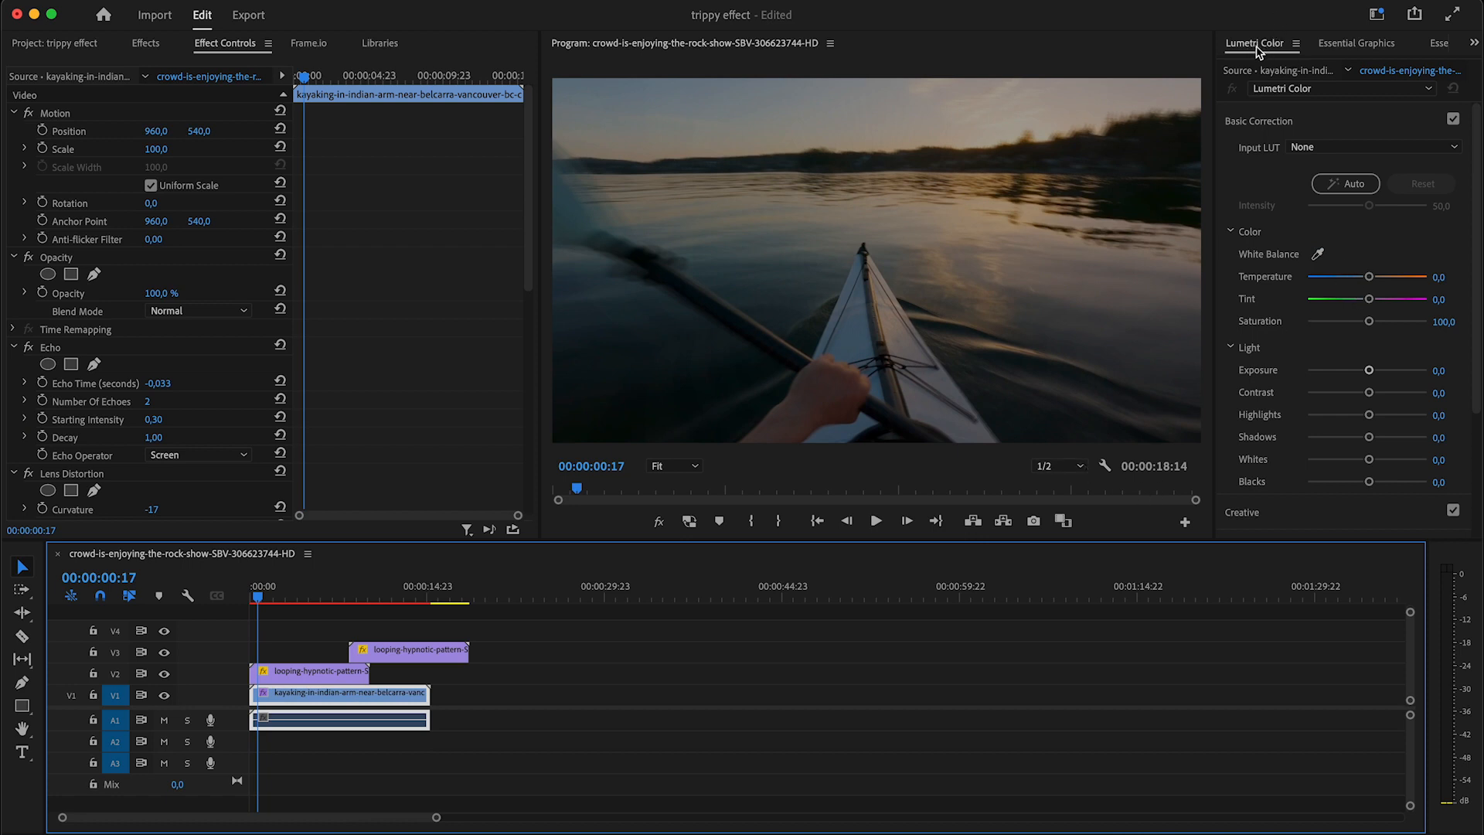
Step: Drag the Lumetri Tint slider to a green tint of about -47
drag(1370, 298, 1331, 298)
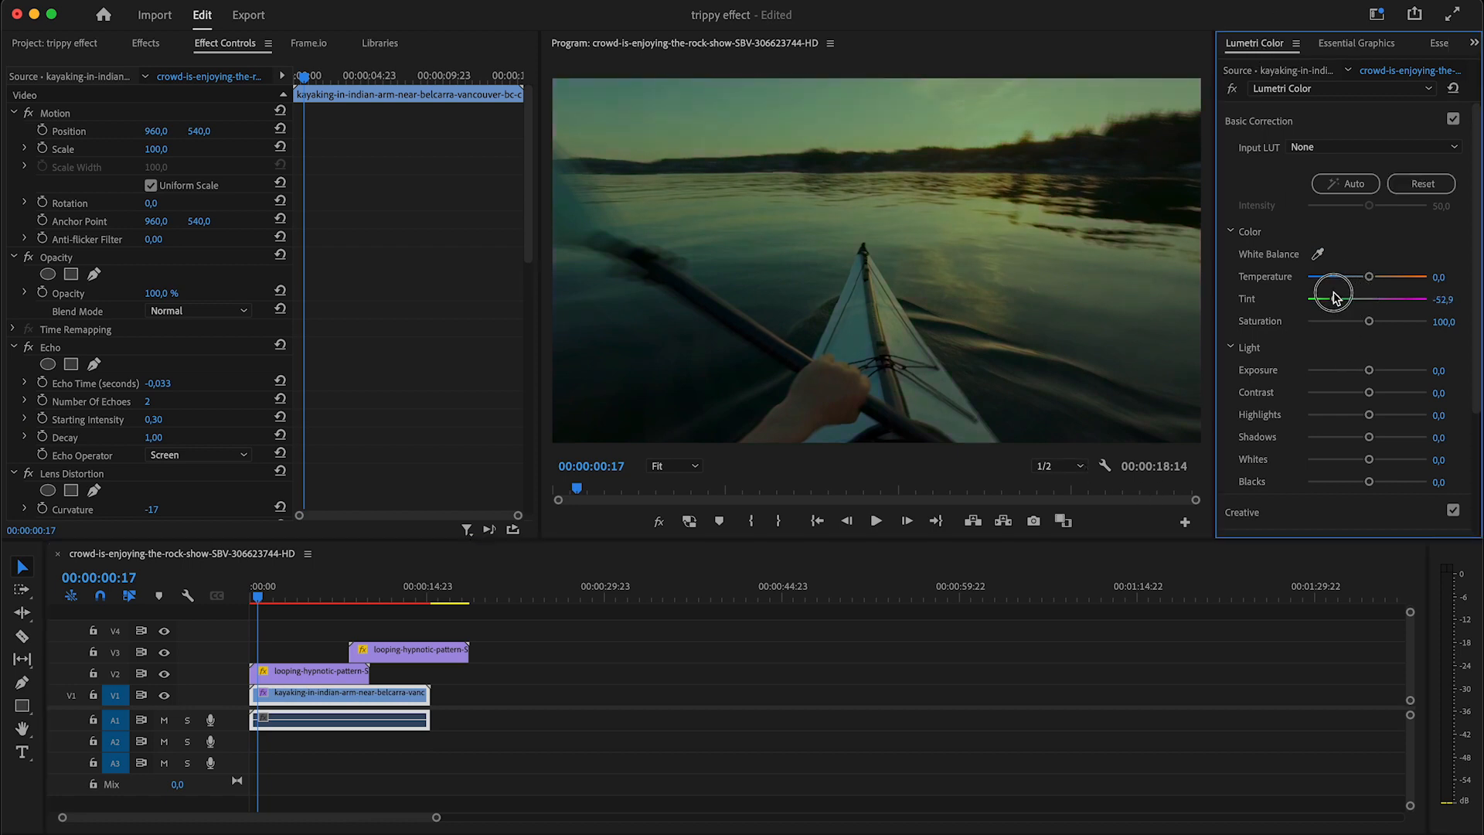
drag(1333, 299, 1336, 298)
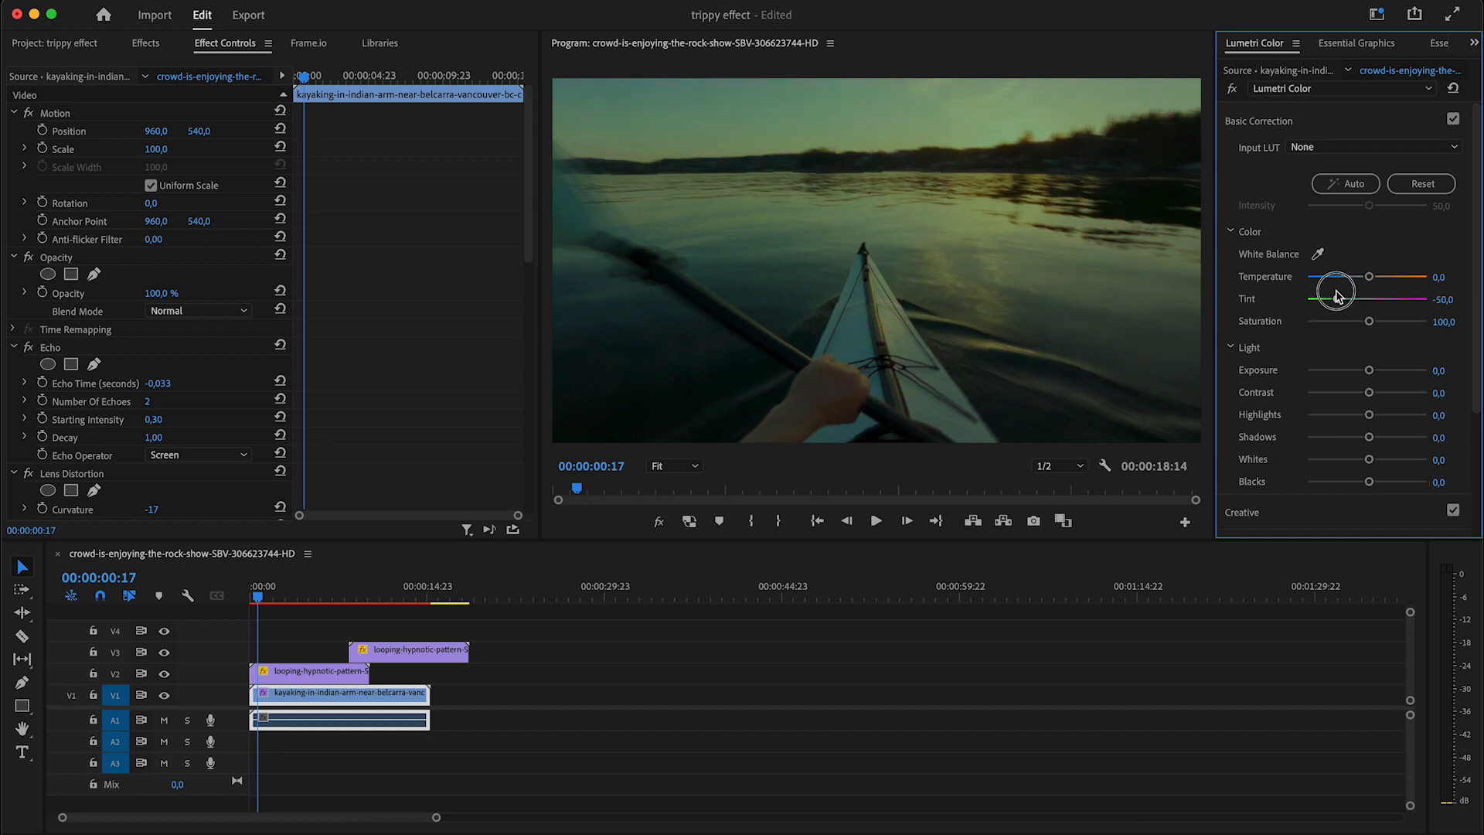
drag(1334, 299, 1339, 298)
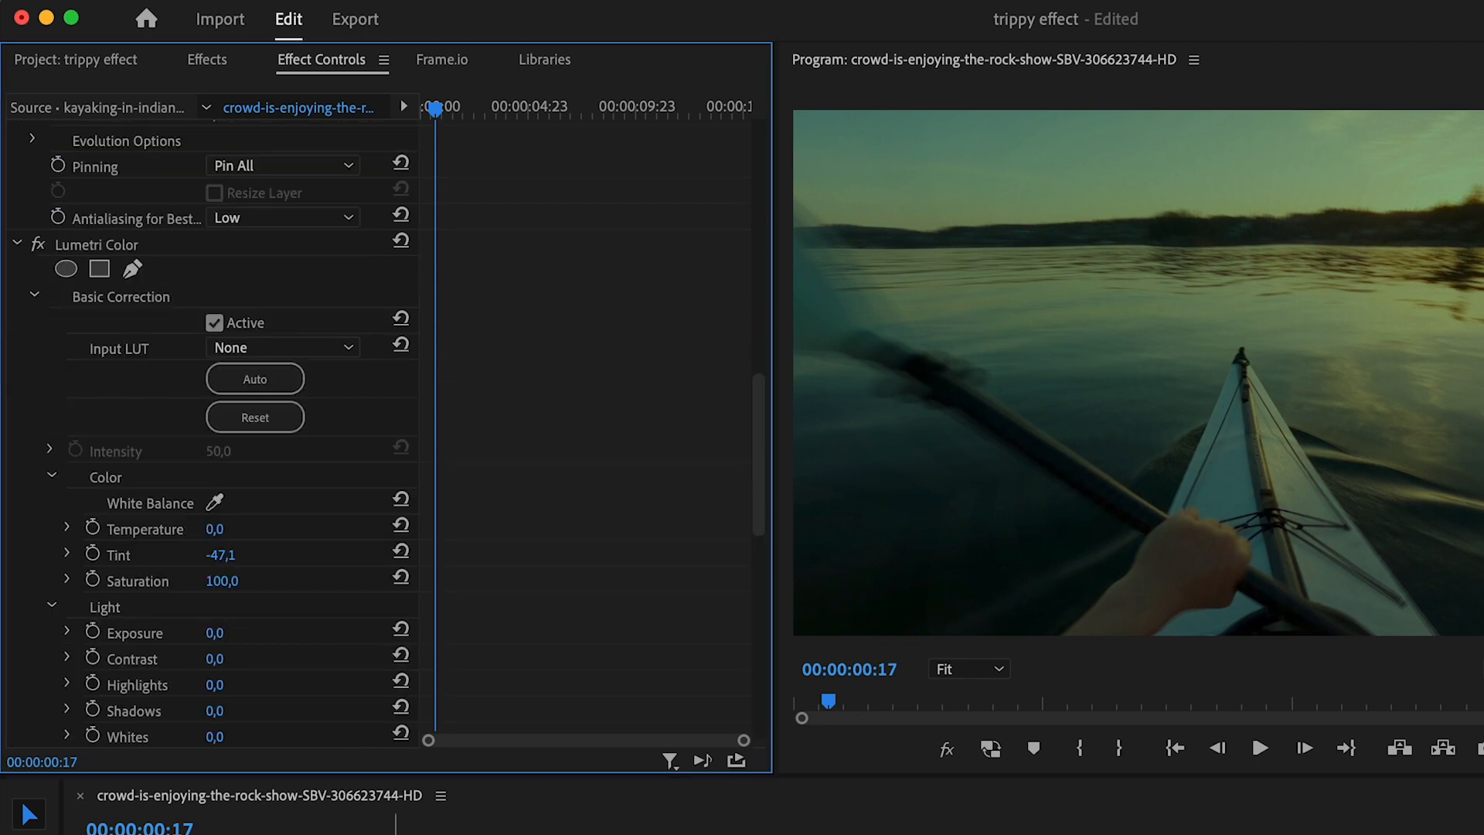
Step: Keyframe the tint from the clip start, easing to about -29 later, and preview it
click(799, 701)
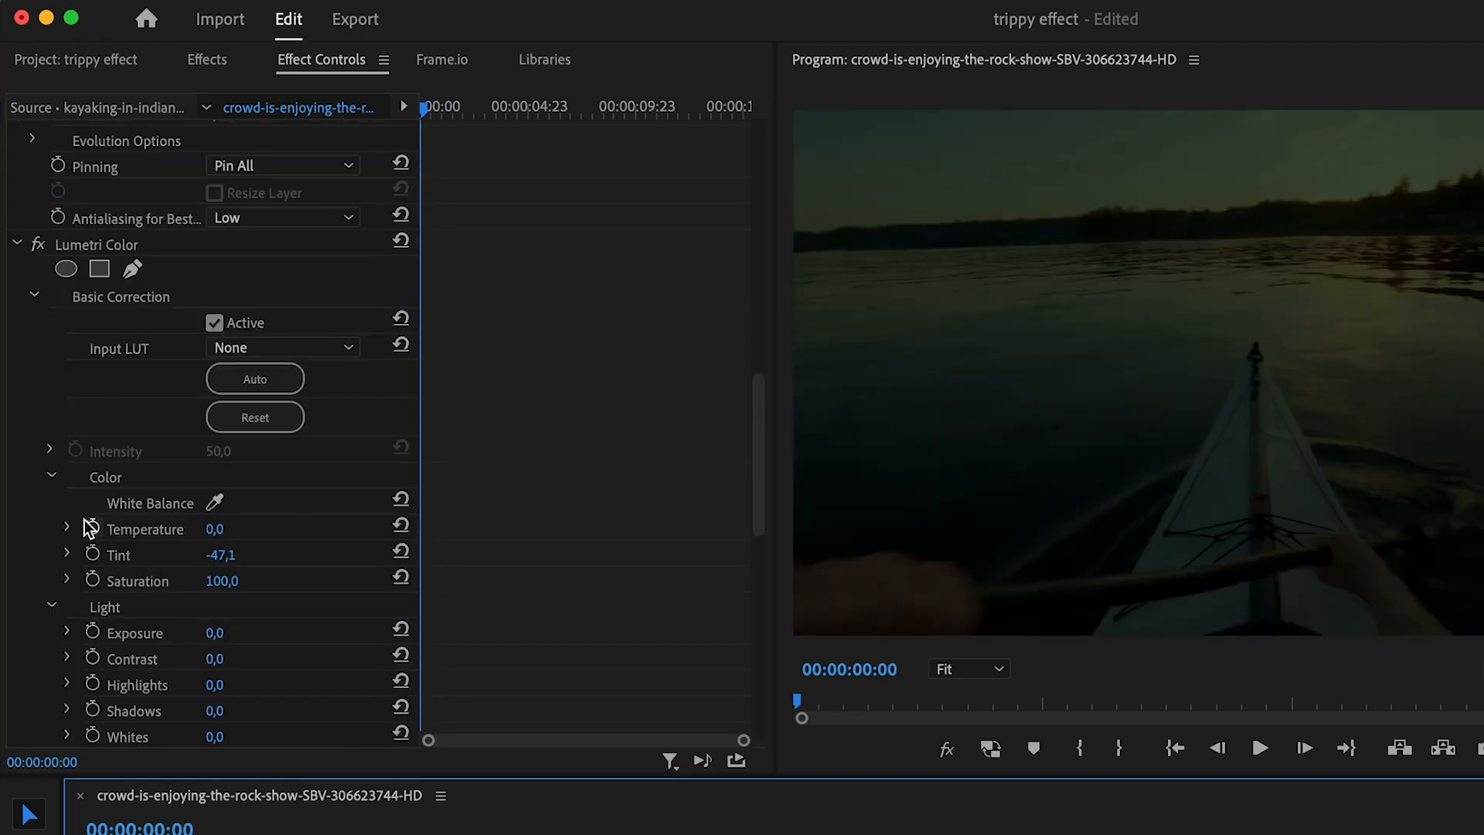
mouse_move(91, 555)
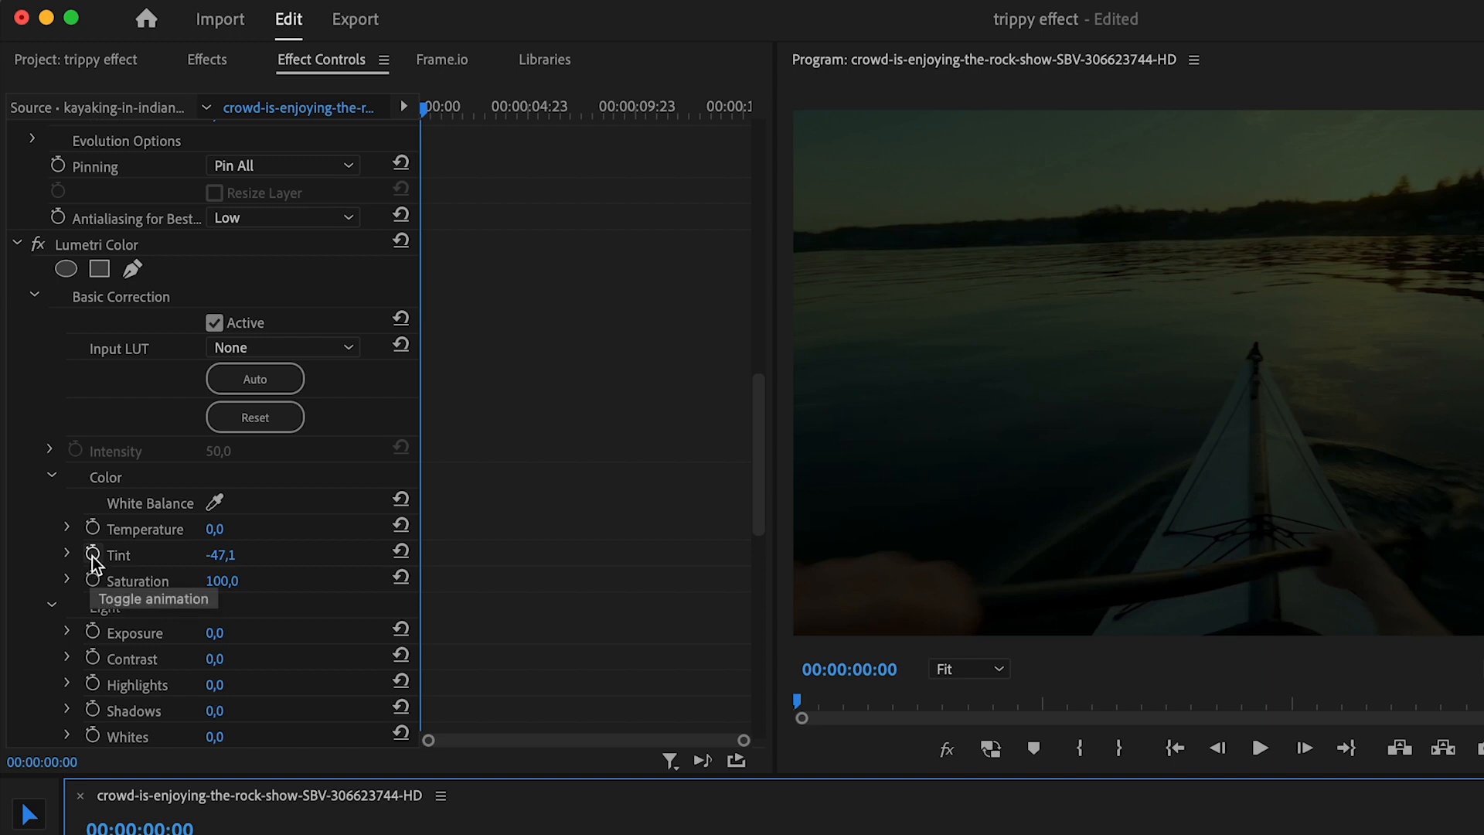
click(92, 555)
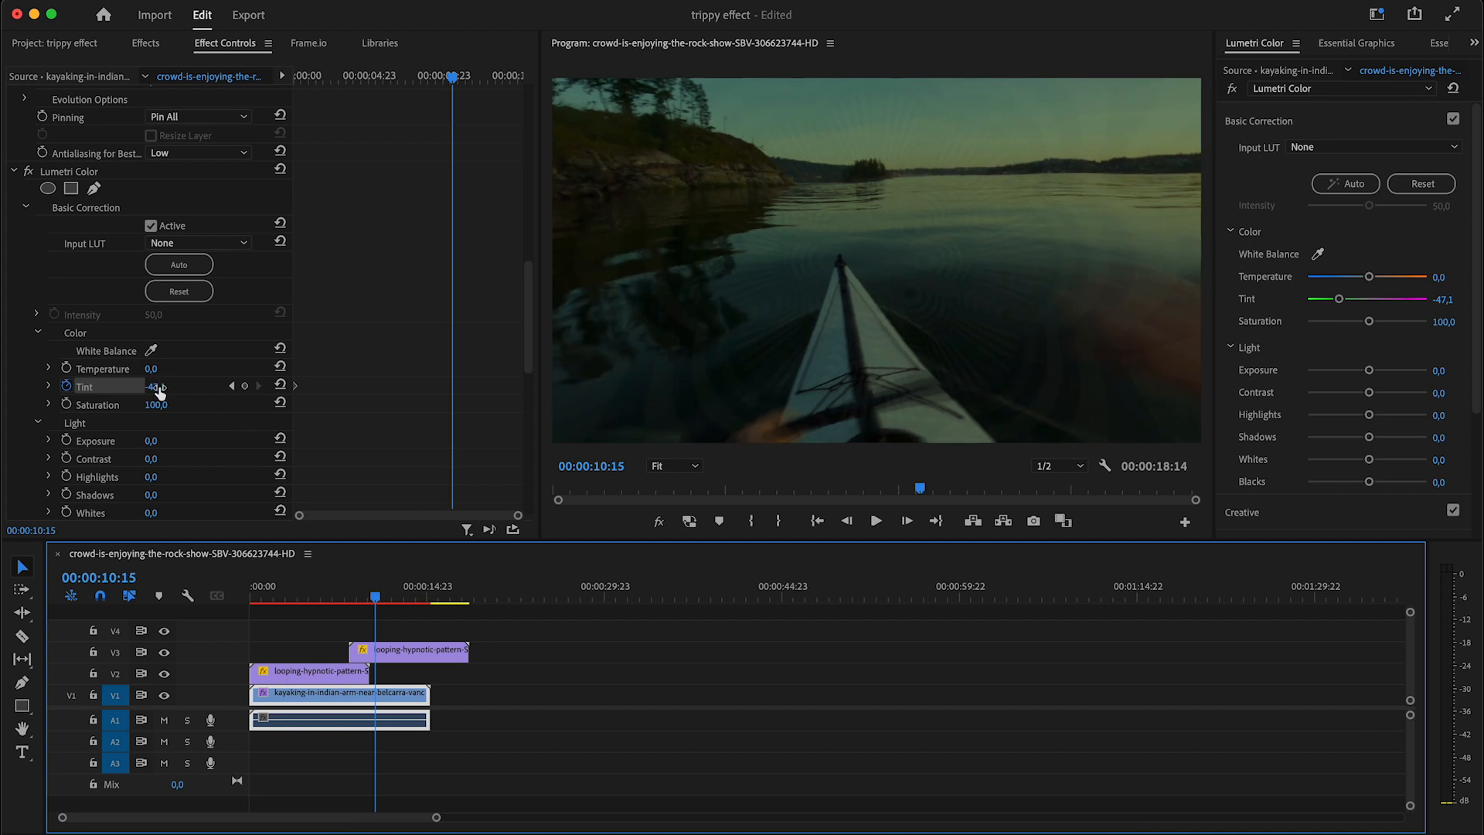
drag(156, 385, 123, 385)
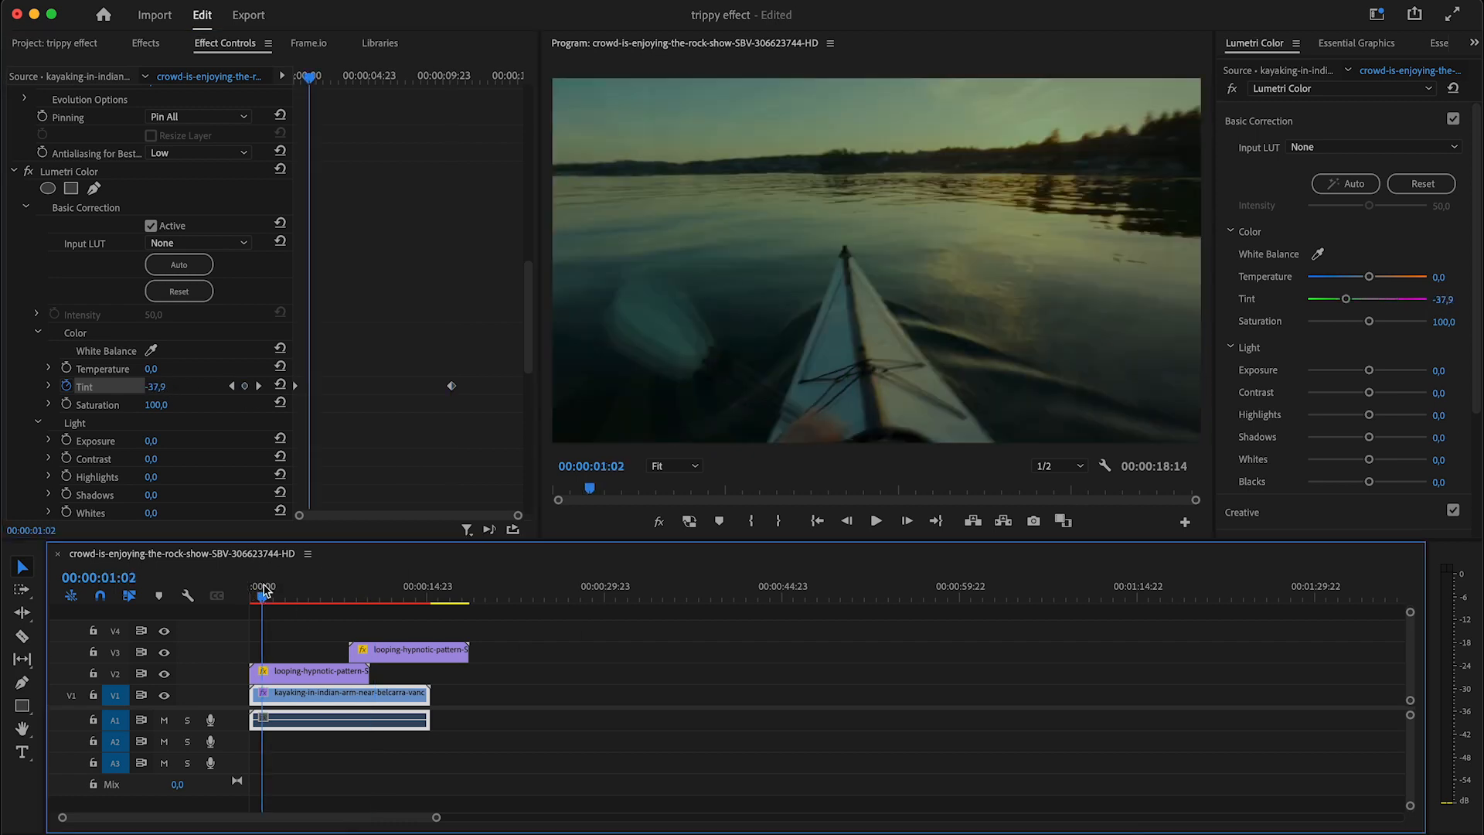
click(875, 521)
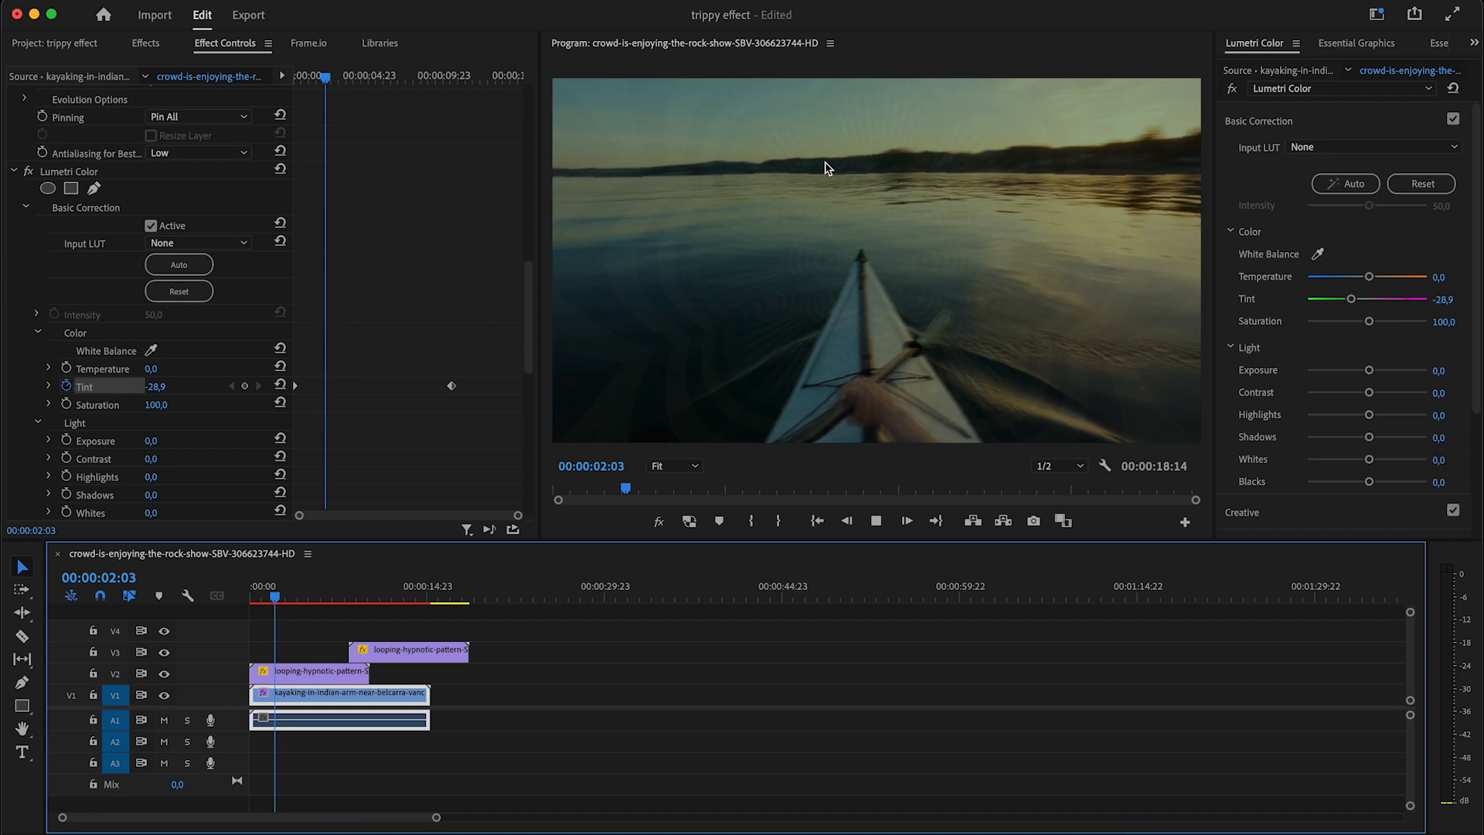